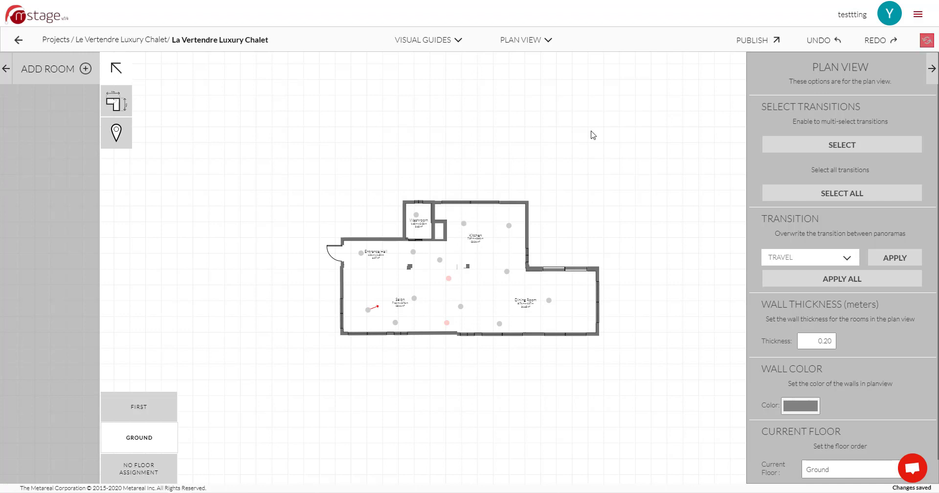
{"action": "mouse_move", "coordinate": [551, 205]}
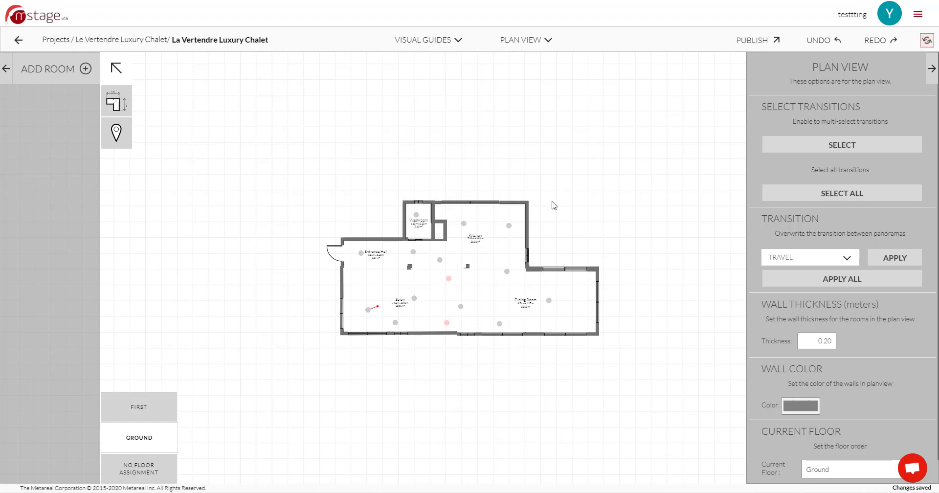
Open the view dropdown to list the chalet project's model, design and preview views
{"action": "left_click", "coordinate": [525, 40]}
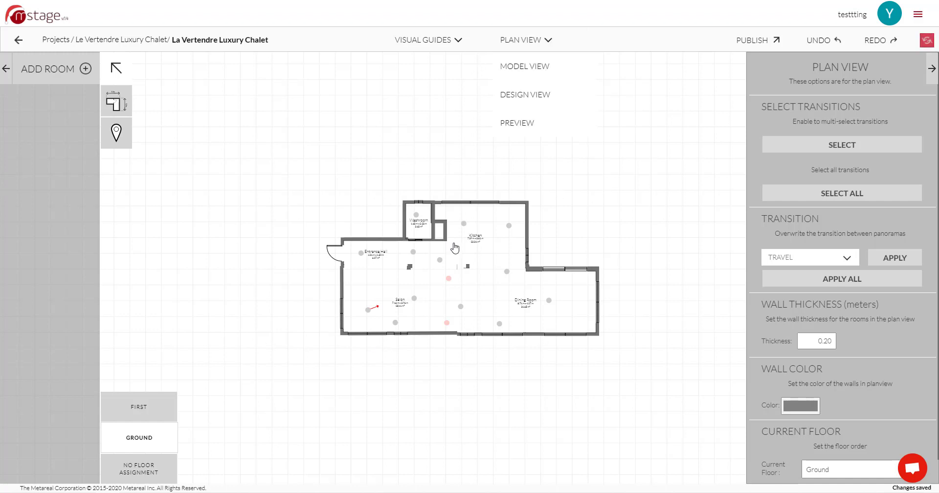
{"action": "mouse_move", "coordinate": [524, 66]}
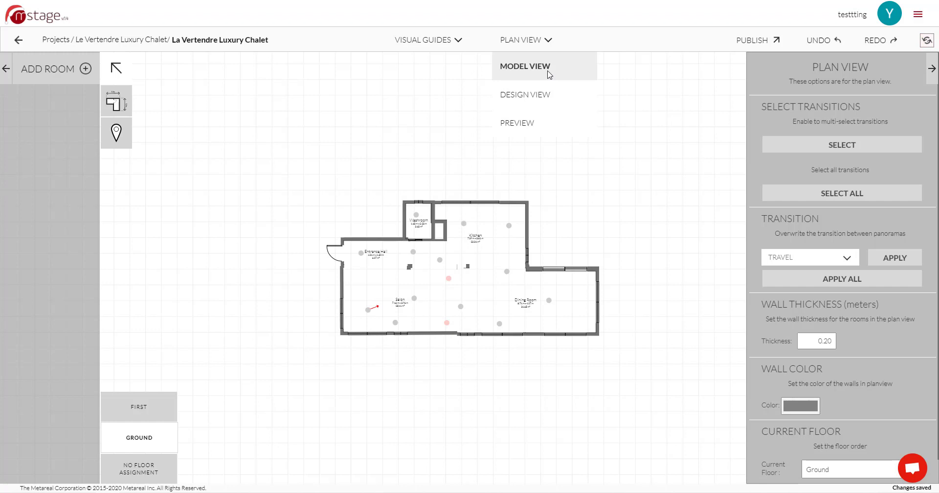
Switch to Design View and tick 'Start in model view' in the Preview panel
{"action": "left_click", "coordinate": [516, 123]}
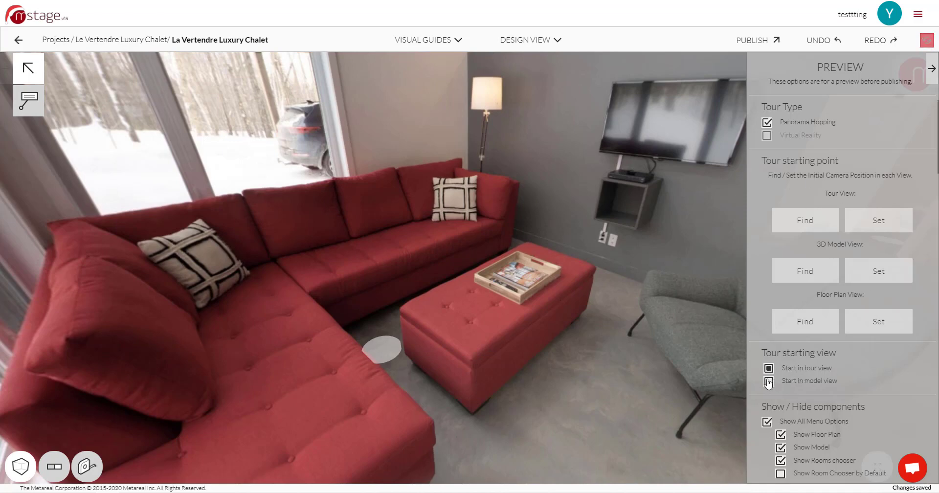
{"action": "left_click", "coordinate": [768, 380]}
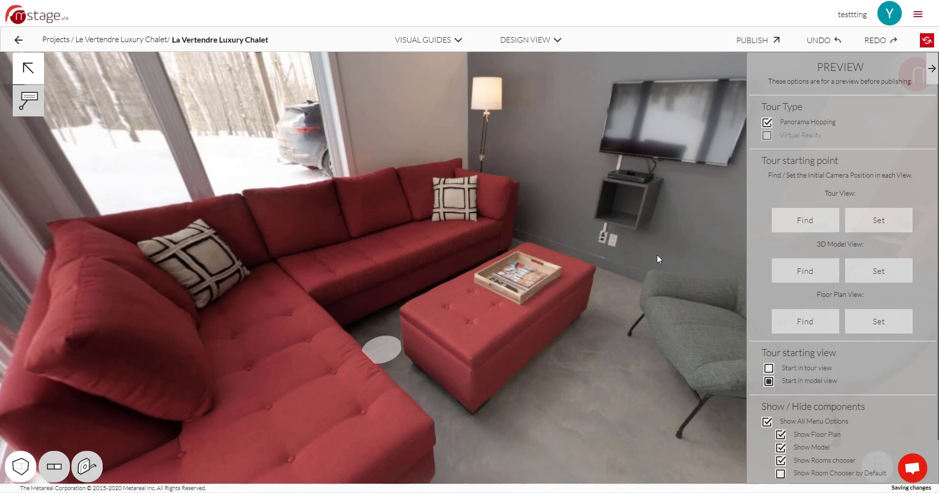
{"action": "scroll", "scroll_direction": "down", "scroll_amount": 3}
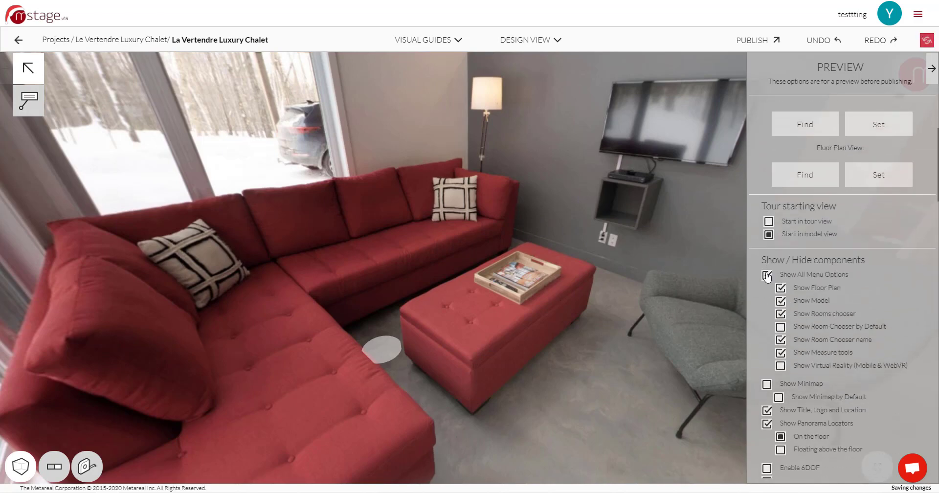
{"action": "left_click", "coordinate": [781, 275]}
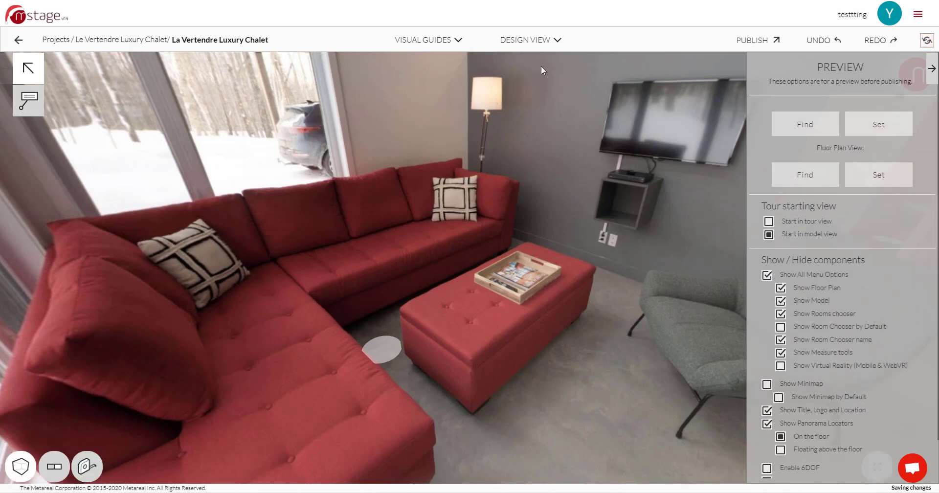
{"action": "left_click", "coordinate": [528, 40]}
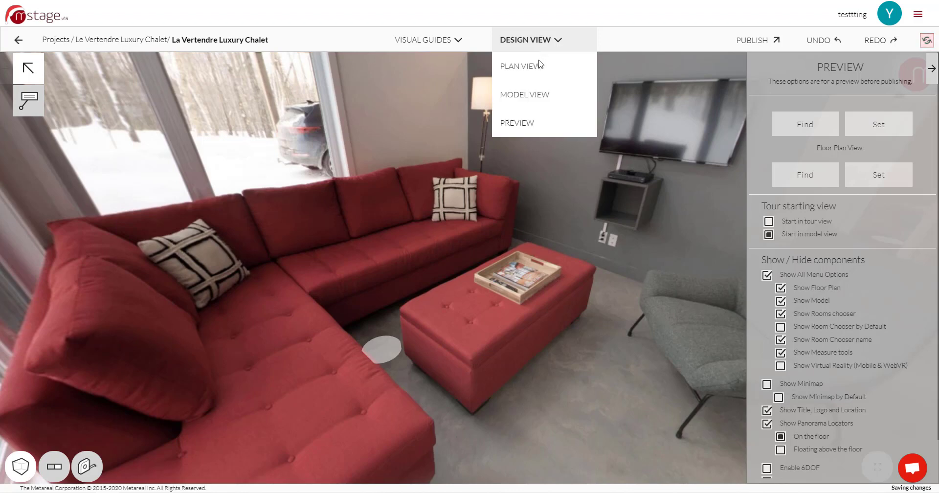
Preview the tour, moving from the living room into the entry hallway
{"action": "left_click", "coordinate": [516, 123]}
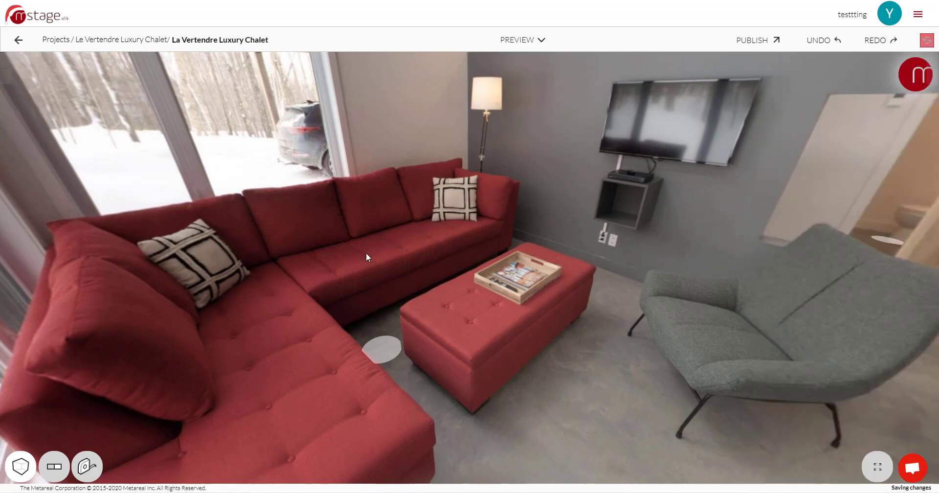
{"action": "mouse_move", "coordinate": [293, 252]}
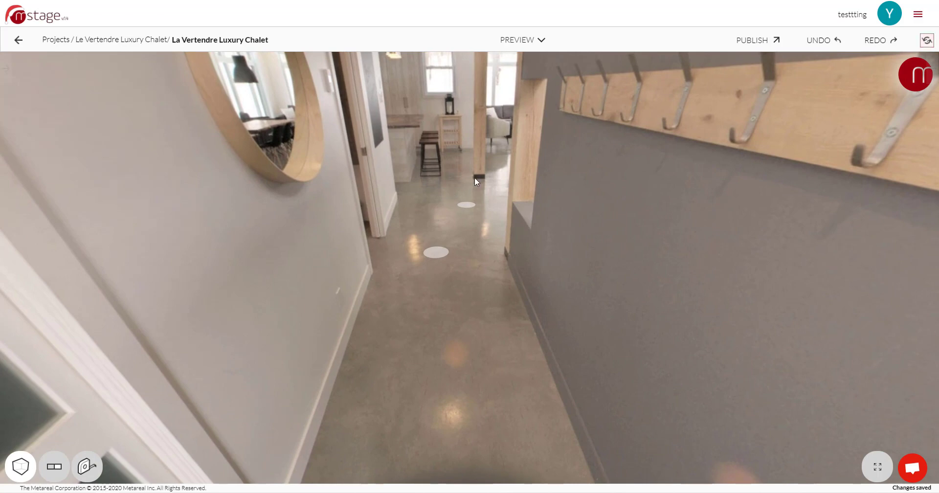
{"action": "left_click", "coordinate": [518, 40]}
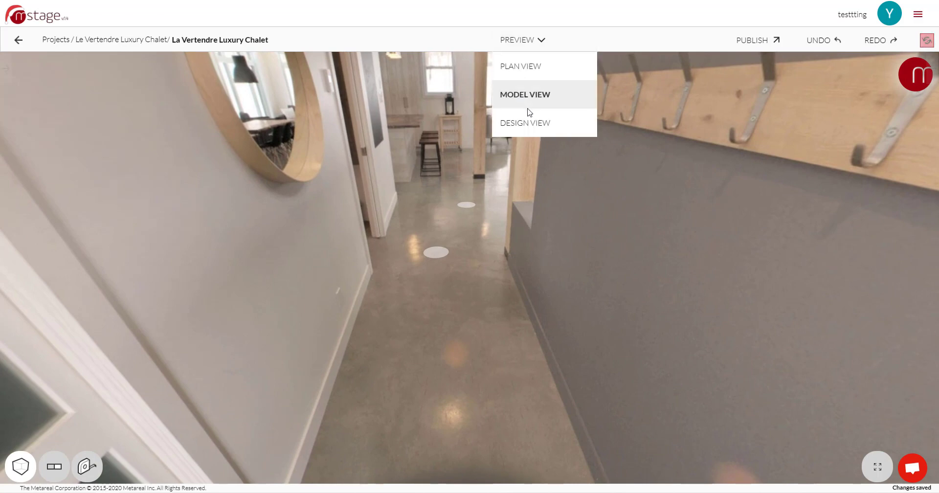
Return to design view and anchor a VR label on the hallway mirror
{"action": "left_click", "coordinate": [523, 122]}
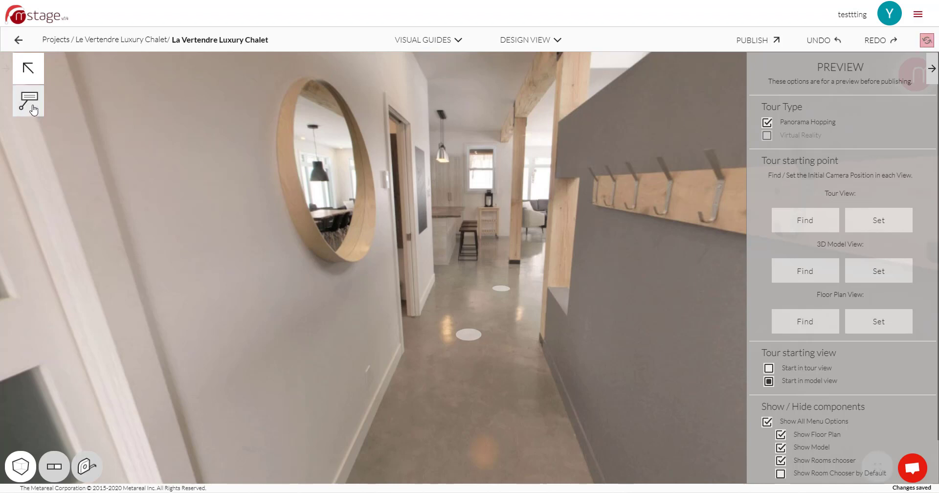
{"action": "mouse_move", "coordinate": [322, 176]}
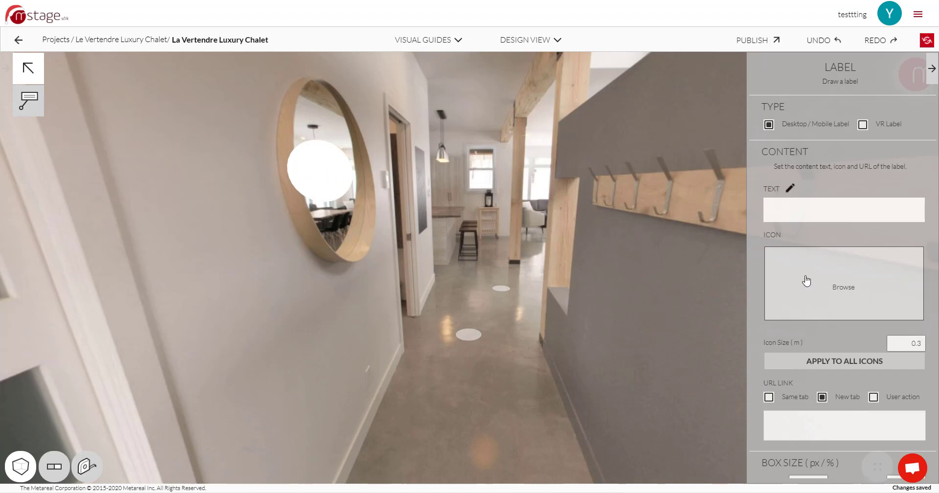
{"action": "scroll", "scroll_direction": "down", "scroll_amount": 3}
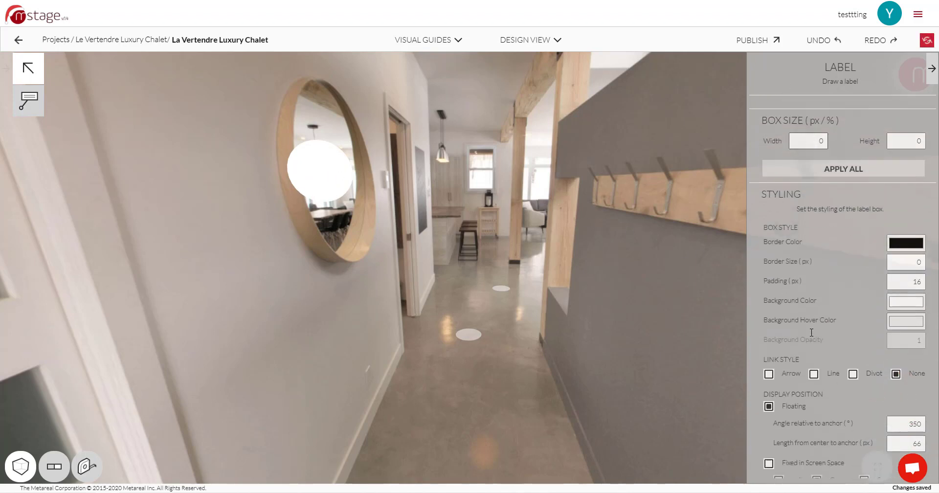
{"action": "scroll", "scroll_direction": "up", "scroll_amount": 3}
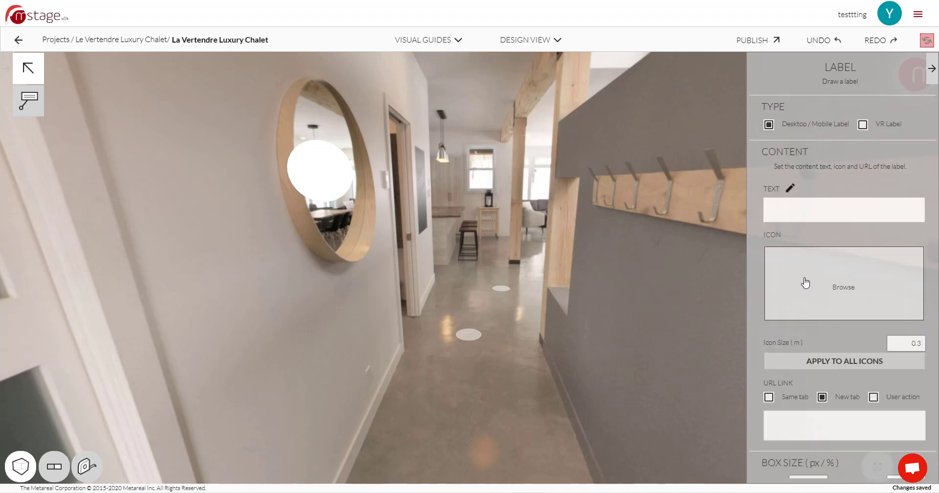
{"action": "mouse_move", "coordinate": [780, 109]}
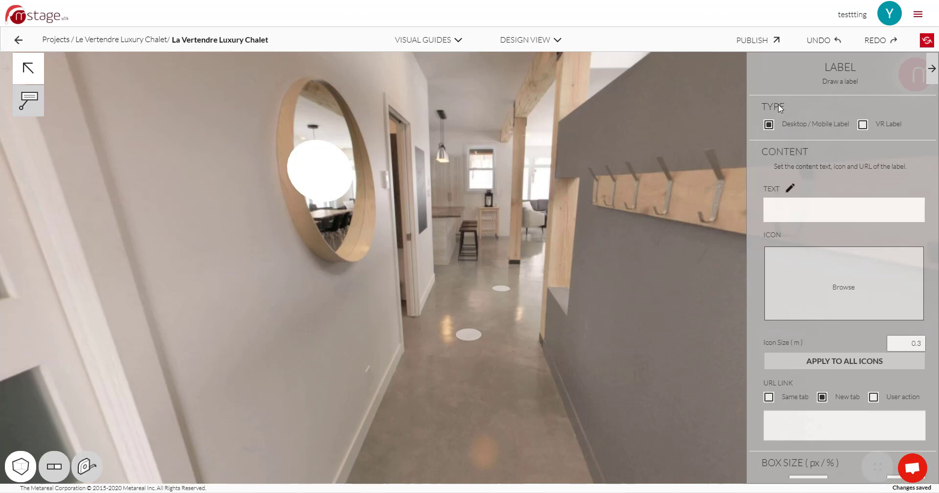
{"action": "mouse_move", "coordinate": [806, 129]}
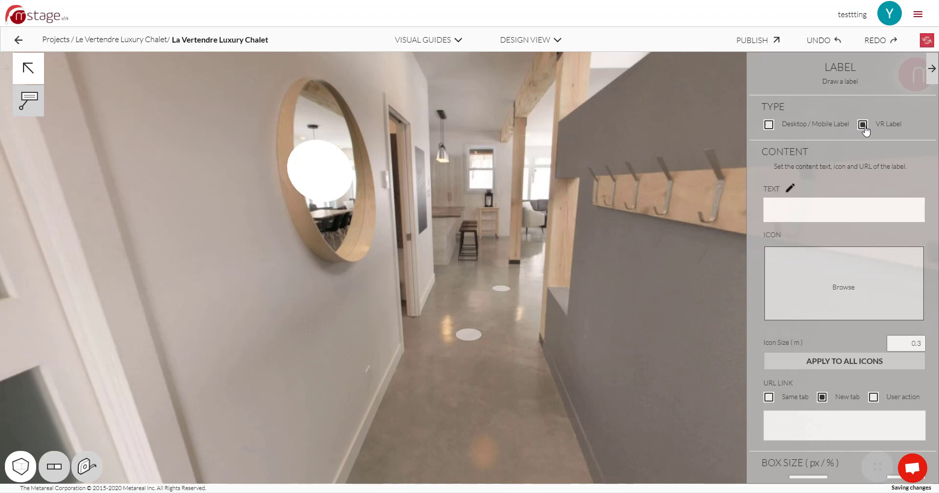
{"action": "mouse_move", "coordinate": [792, 127]}
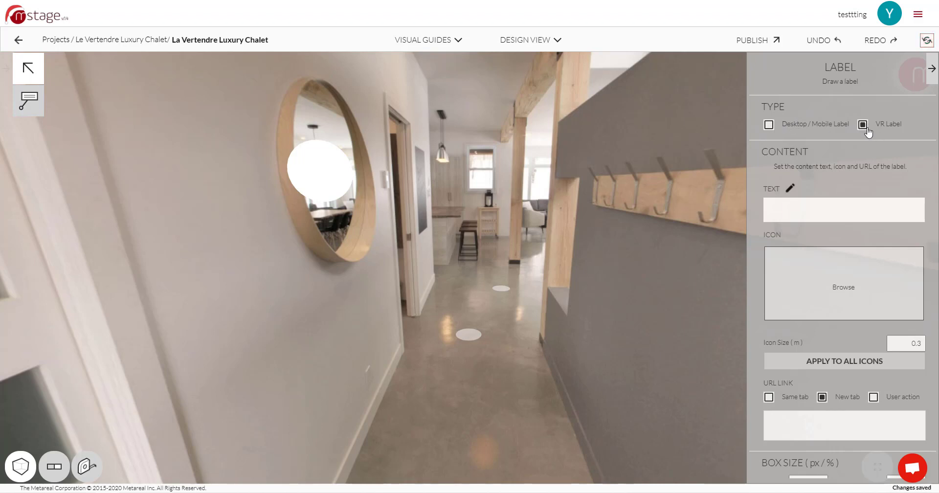
{"action": "left_click", "coordinate": [529, 40]}
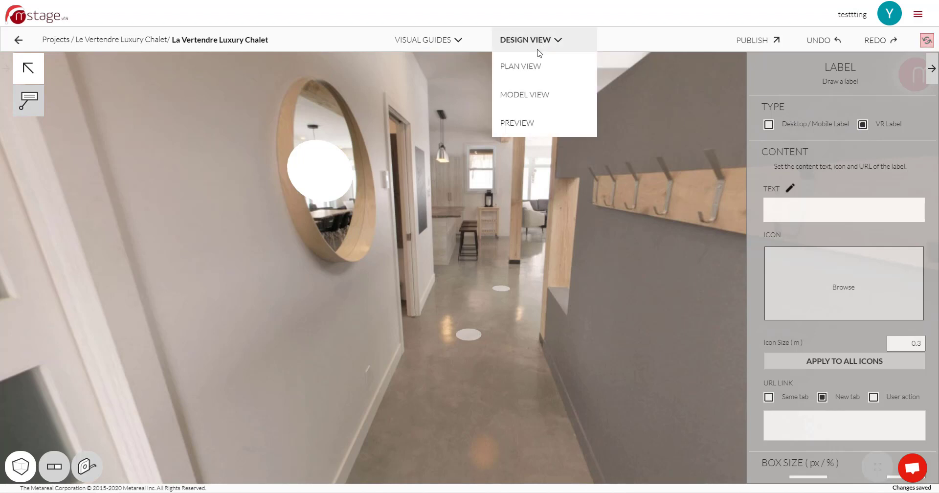
Preview the hallway with the new label, then return to Design View
{"action": "left_click", "coordinate": [516, 122]}
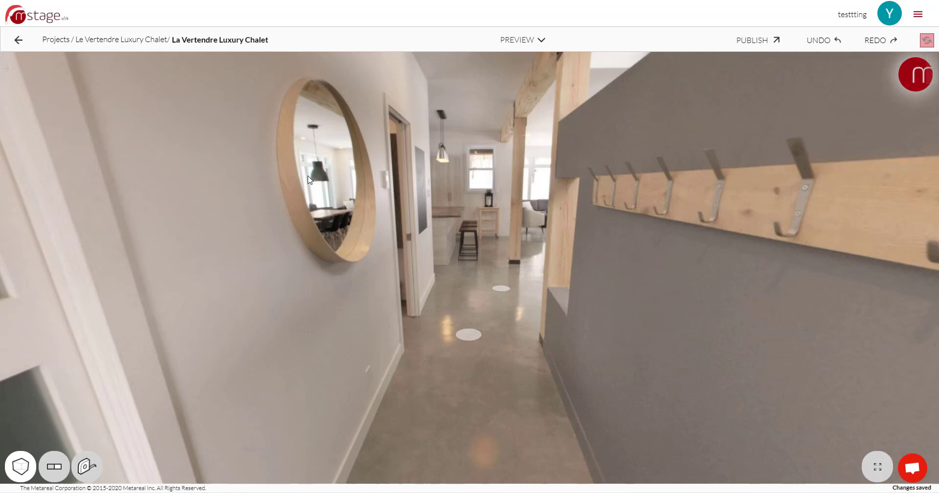
{"action": "mouse_move", "coordinate": [328, 186]}
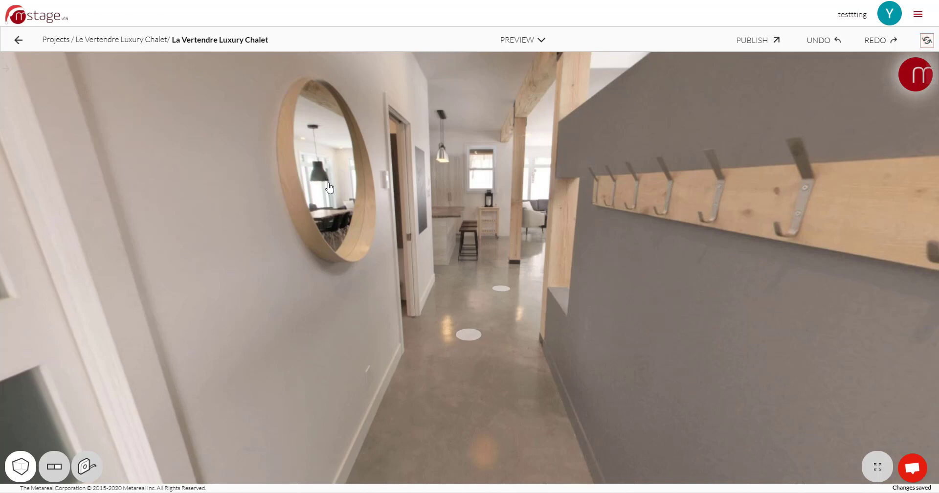
{"action": "left_click", "coordinate": [521, 40]}
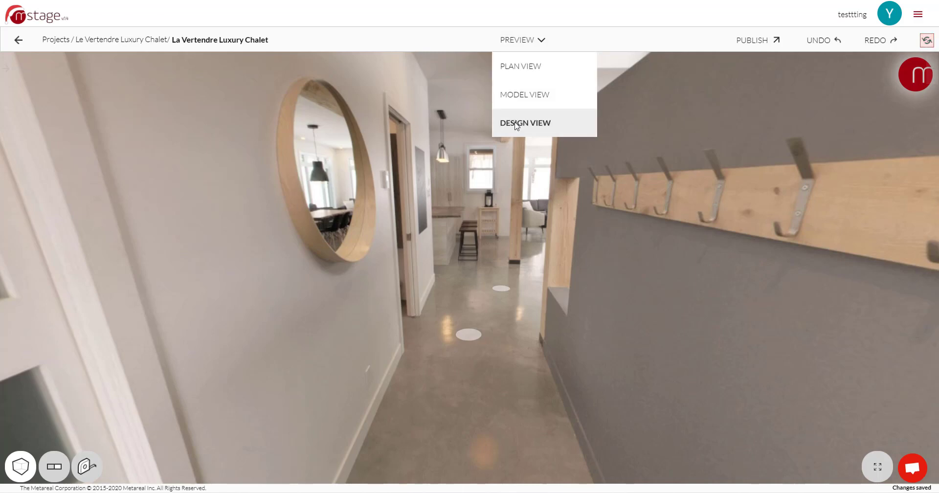
{"action": "left_click", "coordinate": [525, 122]}
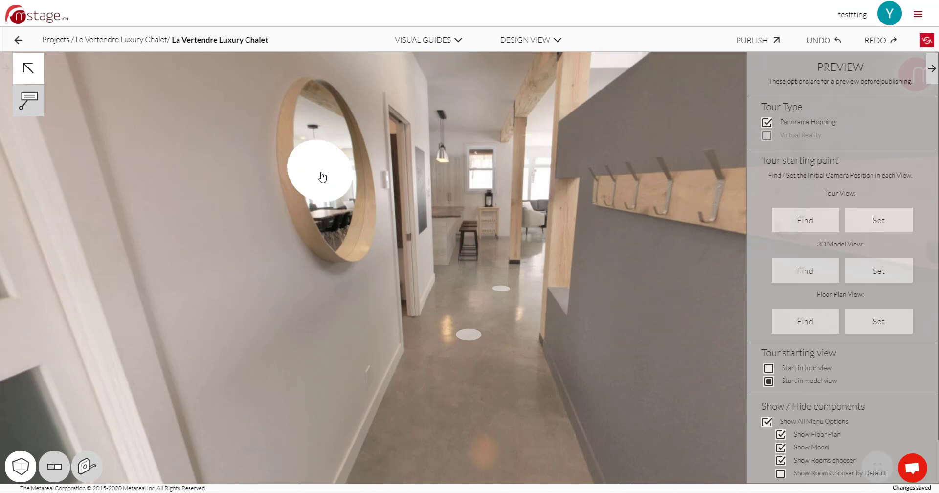
Make the mirror label a desktop/mobile label with the text 'Version 1.4'
{"action": "left_click", "coordinate": [28, 101]}
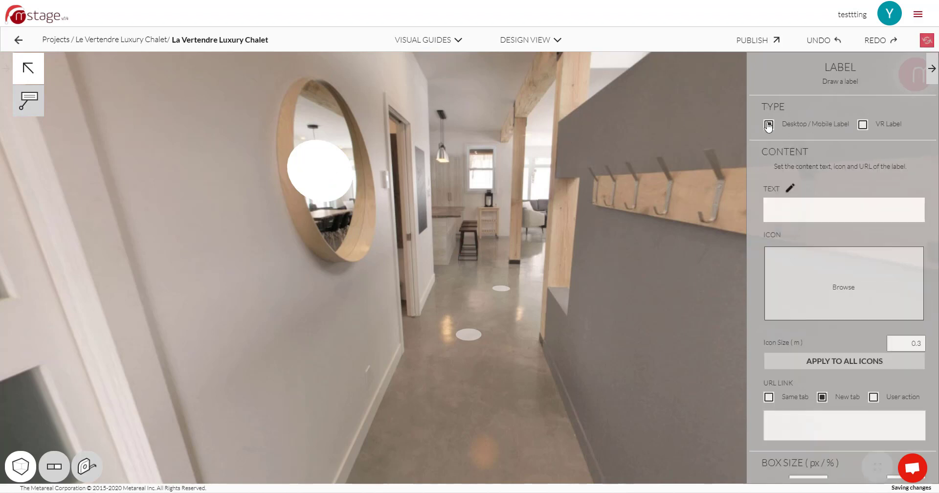
{"action": "left_click", "coordinate": [769, 124]}
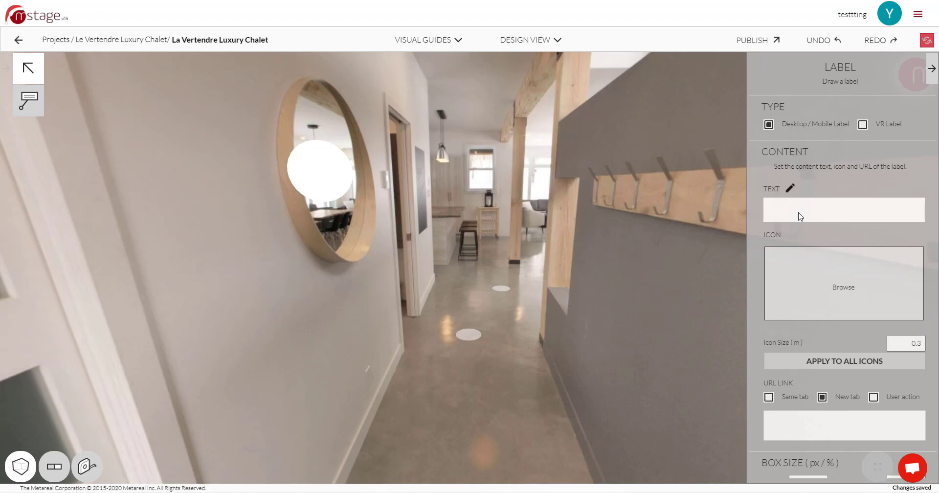
{"action": "type", "text": "Versio"}
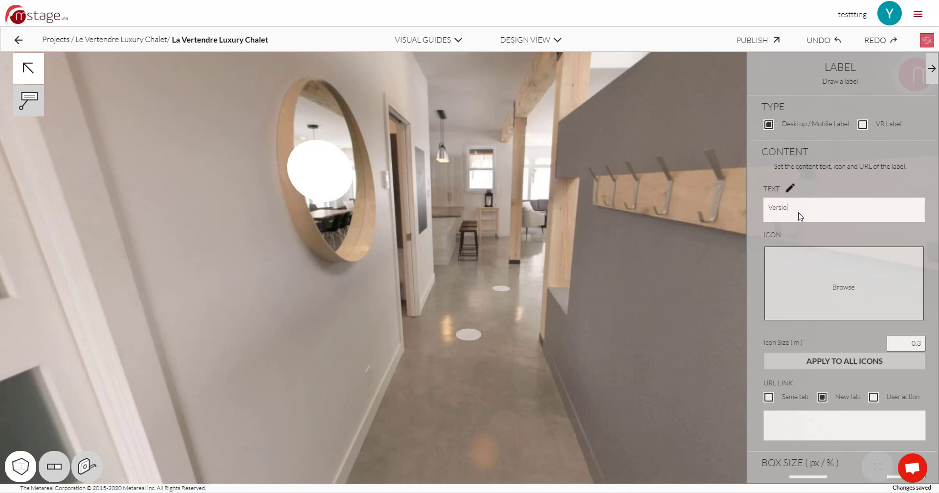
{"action": "type", "text": "n 1.4"}
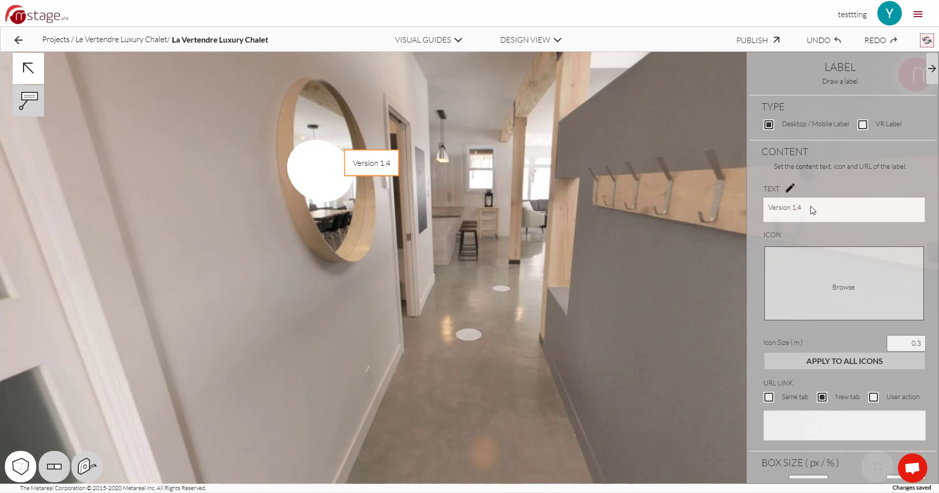
{"action": "mouse_move", "coordinate": [371, 168]}
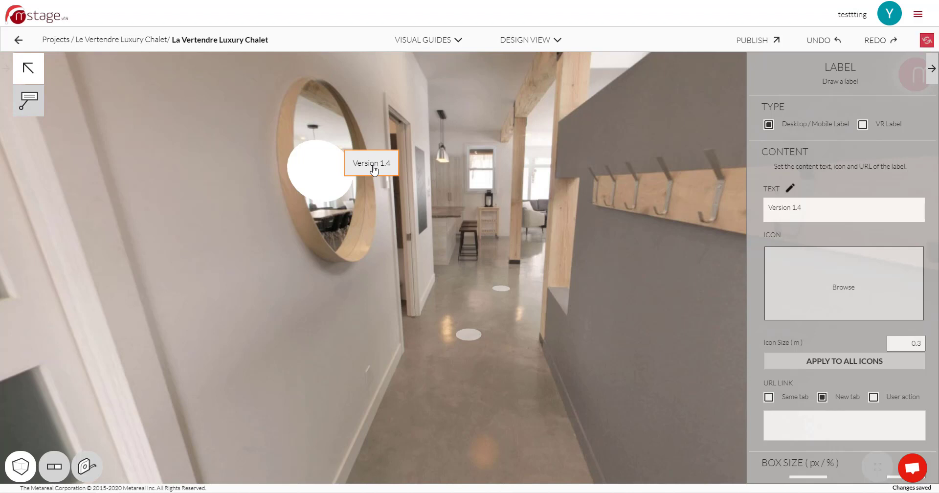
{"action": "mouse_move", "coordinate": [823, 217]}
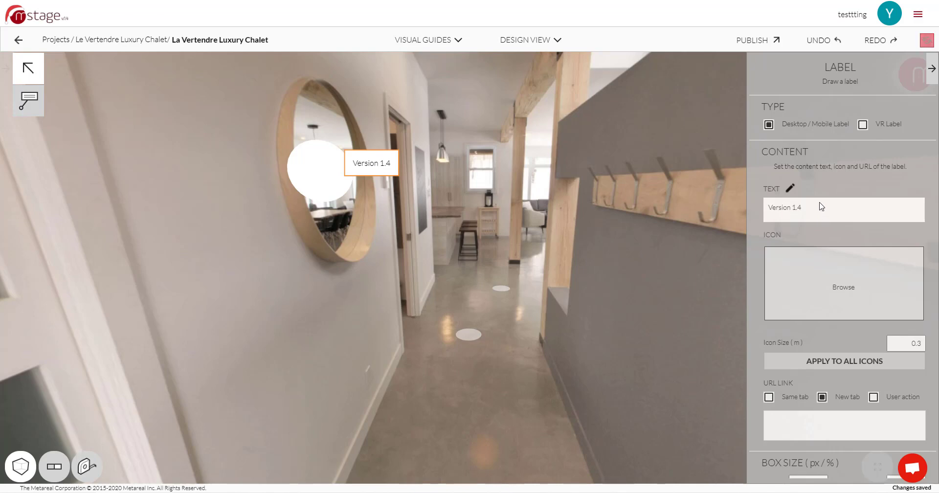
Style 'Version 1.4' as a red Tahoma Heading 1 and insert a 2x1 table below
{"action": "left_click", "coordinate": [792, 189]}
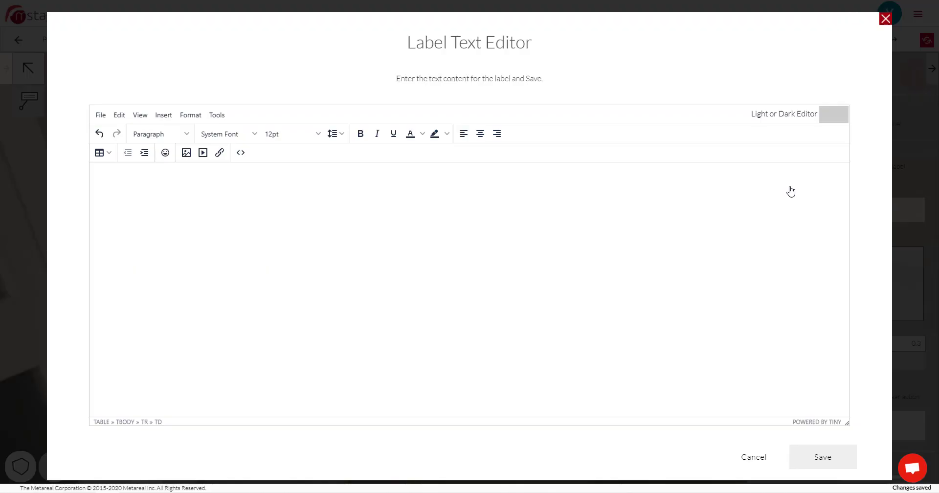
{"action": "type", "text": "Version 1.4"}
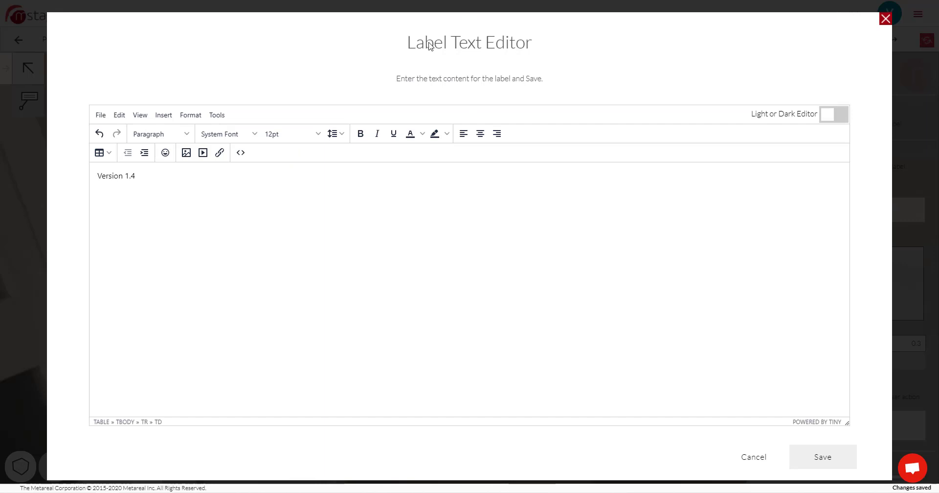
{"action": "mouse_move", "coordinate": [240, 202]}
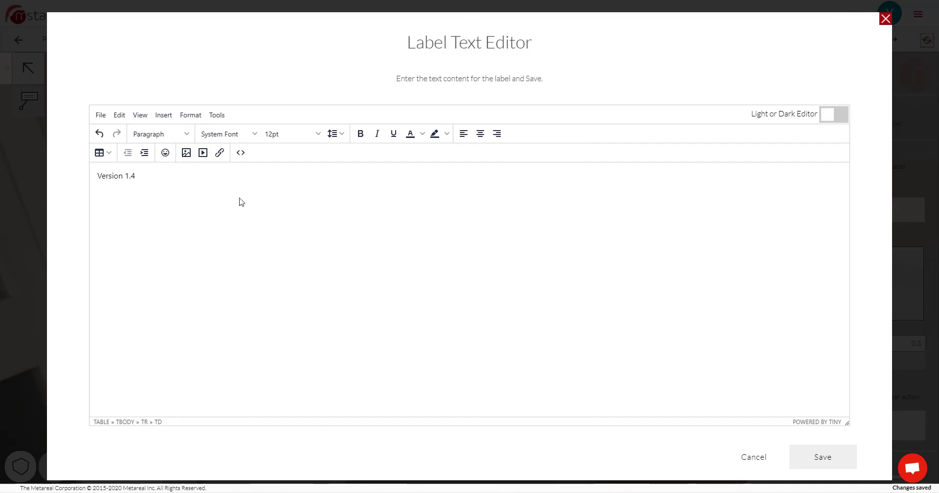
{"action": "mouse_move", "coordinate": [166, 177]}
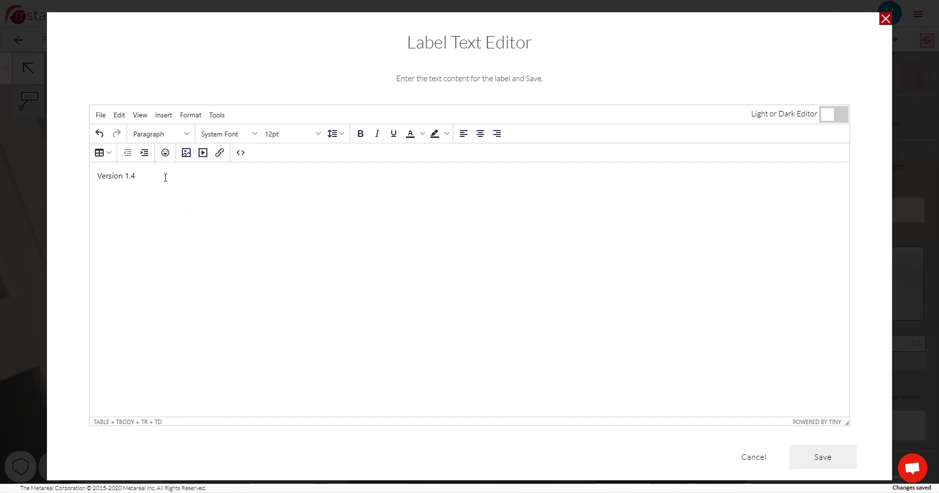
{"action": "left_click", "coordinate": [136, 176]}
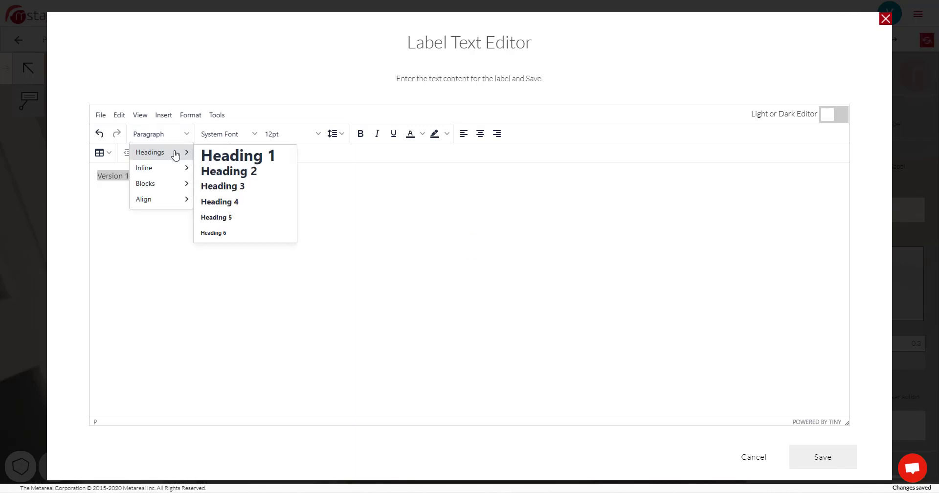
{"action": "left_click", "coordinate": [237, 156]}
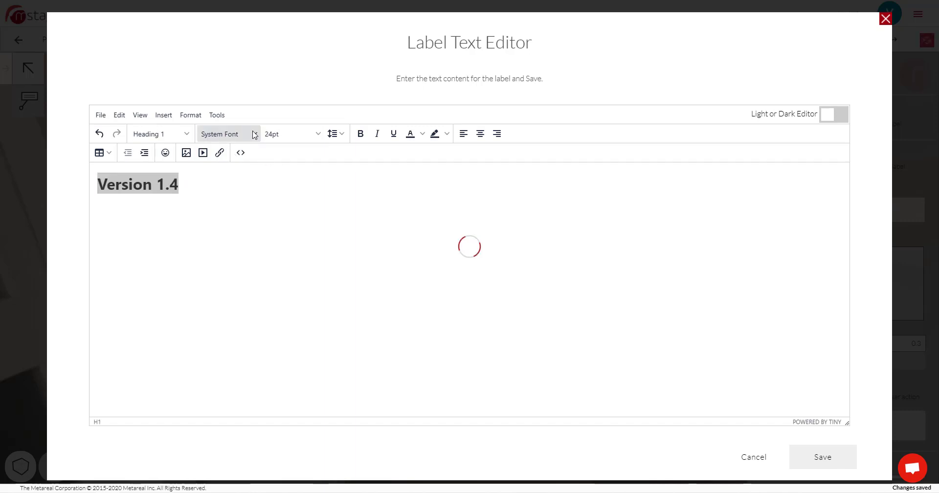
{"action": "left_click", "coordinate": [227, 134]}
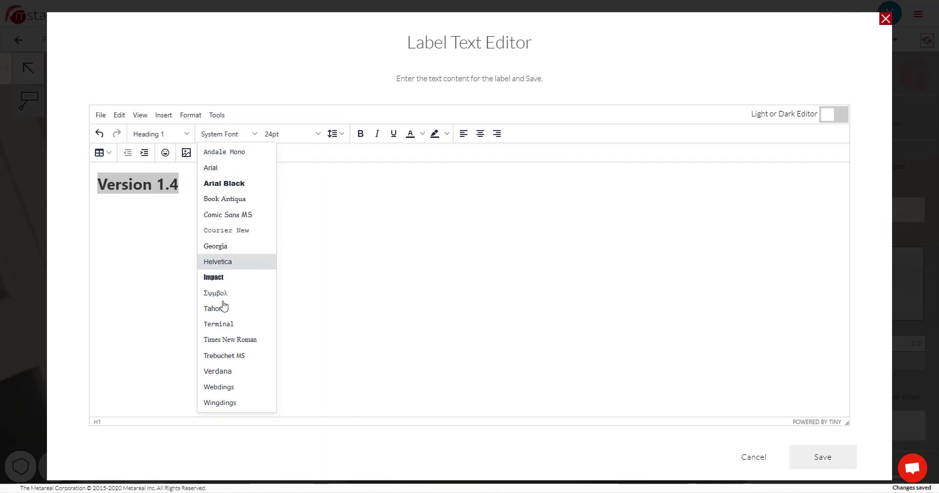
{"action": "left_click", "coordinate": [214, 308]}
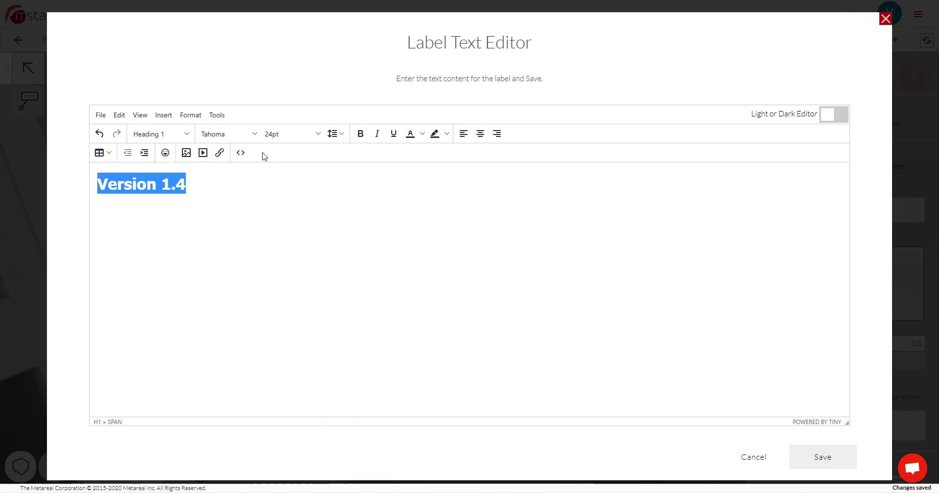
{"action": "mouse_move", "coordinate": [427, 159]}
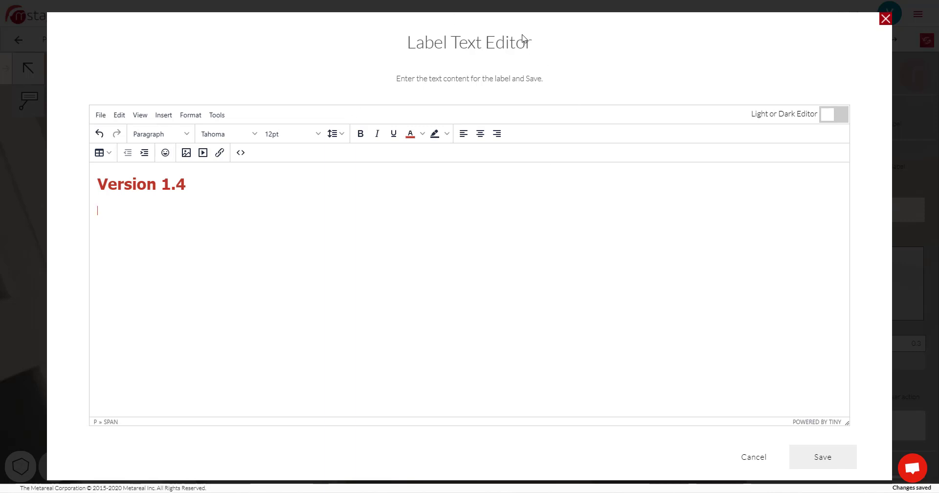
{"action": "mouse_move", "coordinate": [120, 170]}
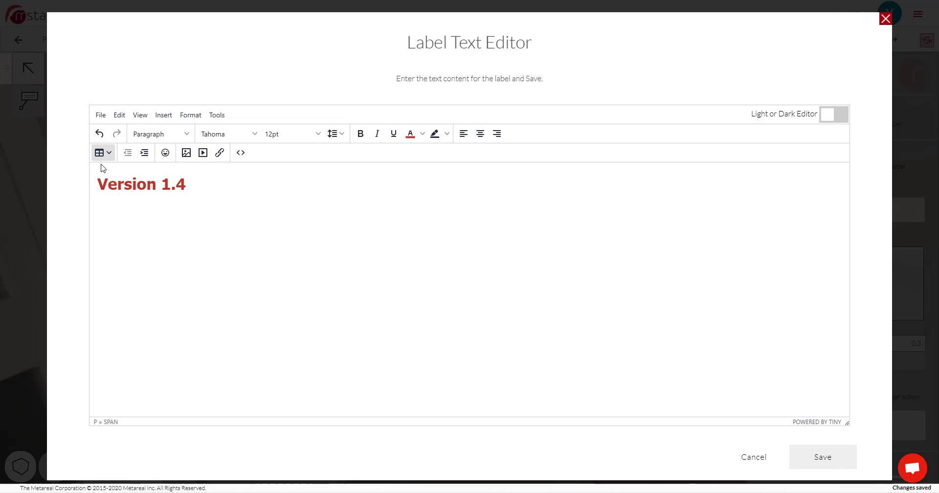
{"action": "left_click", "coordinate": [98, 152]}
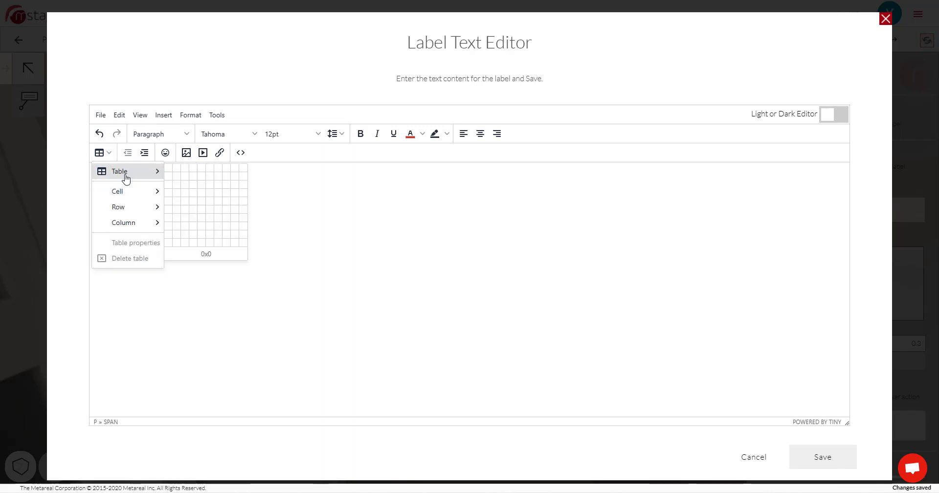
{"action": "left_click", "coordinate": [184, 172]}
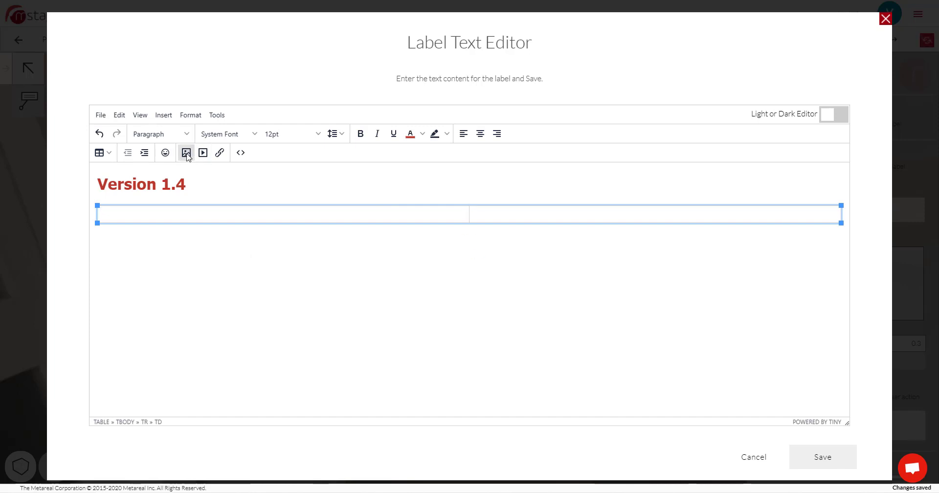
Upload the photo of a hand holding the Metareal logo into the left cell
{"action": "left_click", "coordinate": [186, 152]}
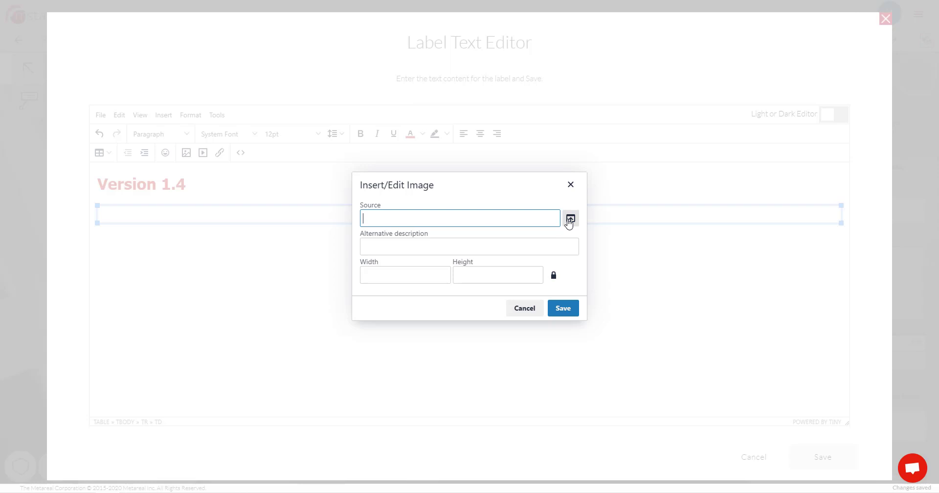
{"action": "left_click", "coordinate": [569, 218]}
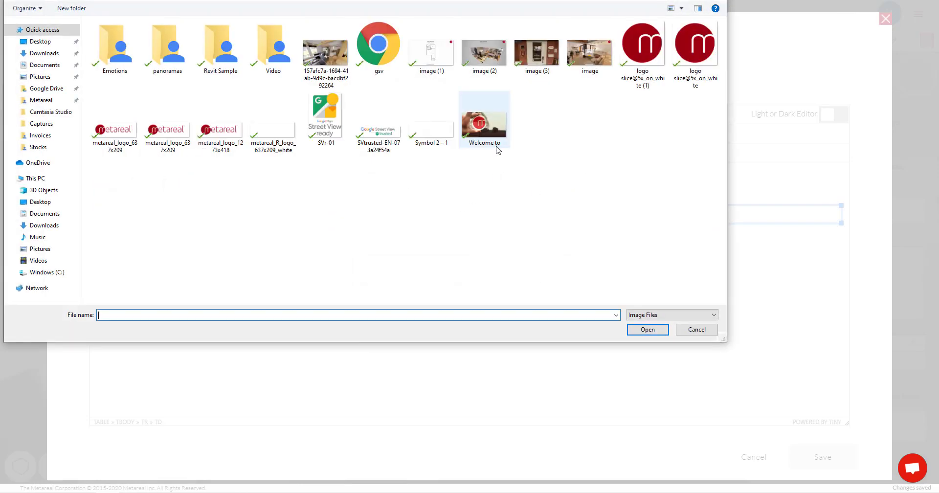
{"action": "left_click", "coordinate": [647, 330]}
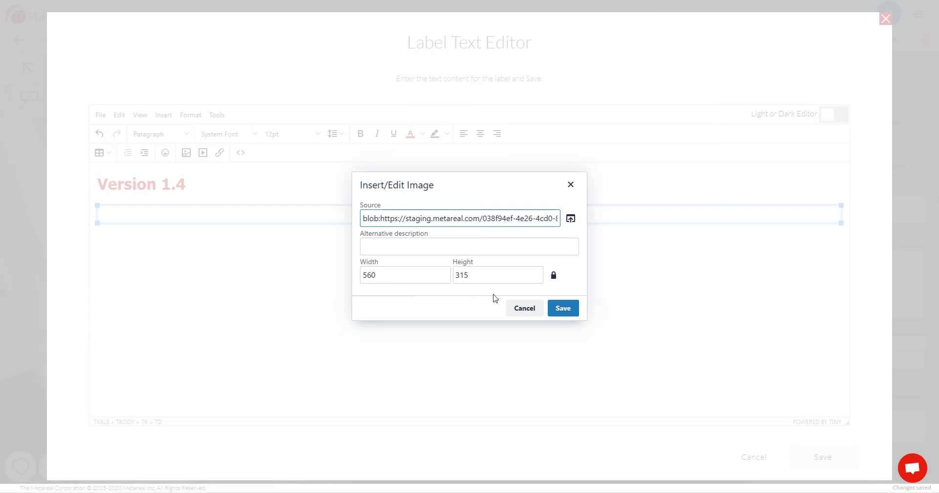
{"action": "left_click", "coordinate": [562, 308]}
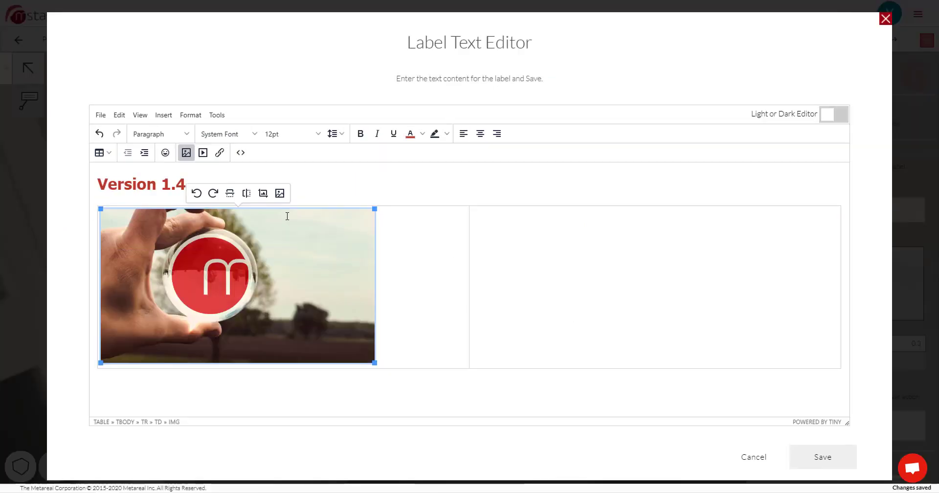
{"action": "mouse_move", "coordinate": [313, 245]}
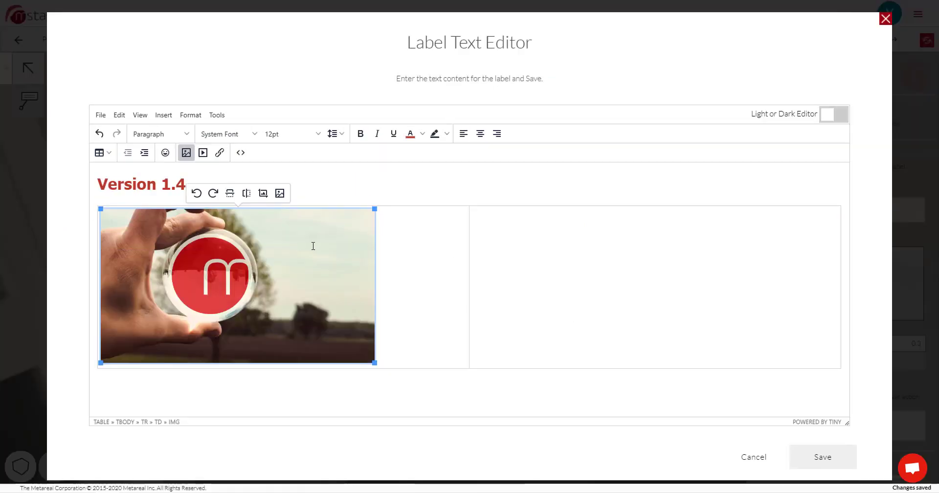
{"action": "left_click", "coordinate": [437, 247]}
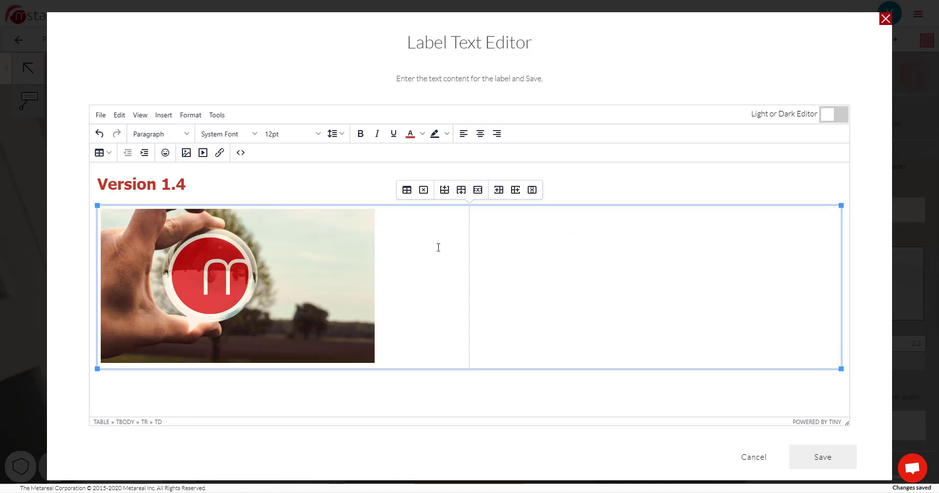
Embed the YouTube 'build your first tour' video in the right cell and play it
{"action": "left_click", "coordinate": [202, 152]}
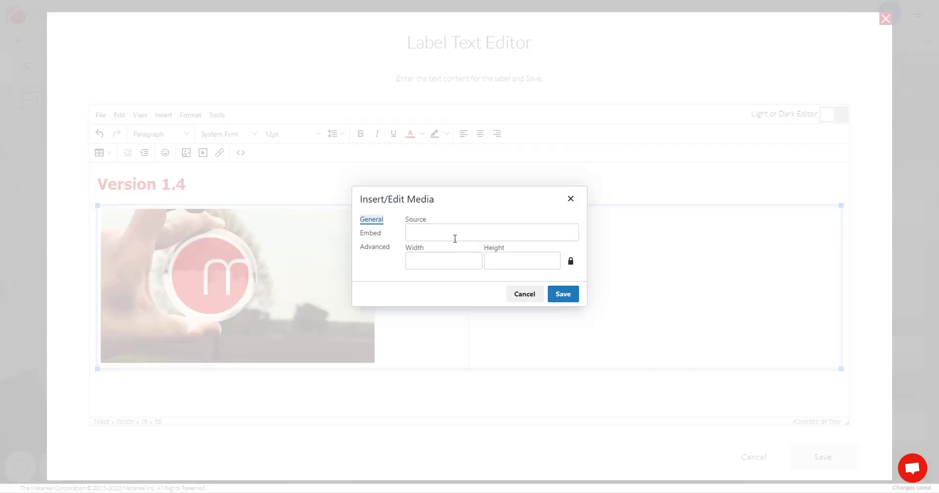
{"action": "mouse_move", "coordinate": [446, 233]}
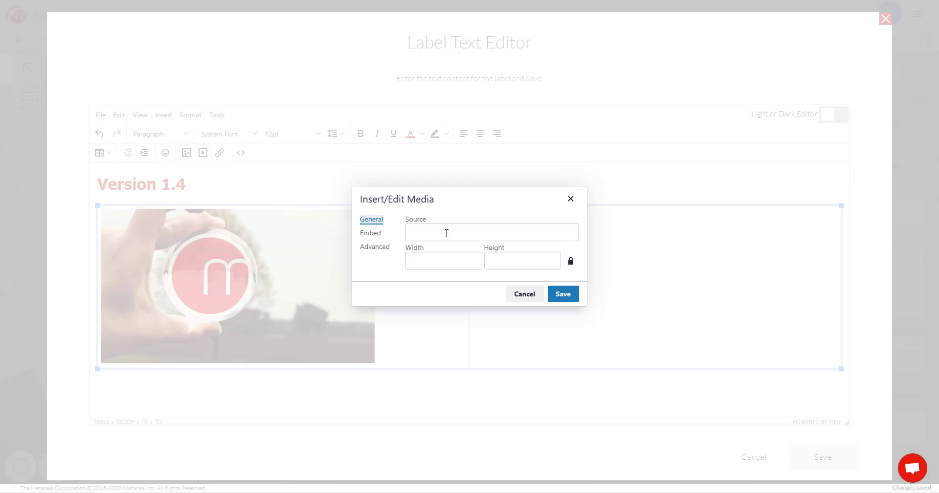
{"action": "type", "text": "youtube.com/watch?v=YRSqSBF922"}
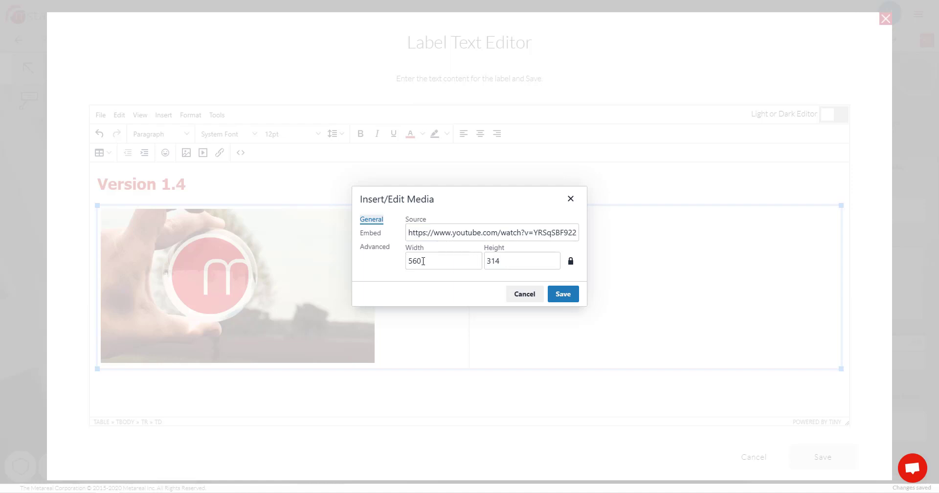
{"action": "left_click", "coordinate": [370, 233]}
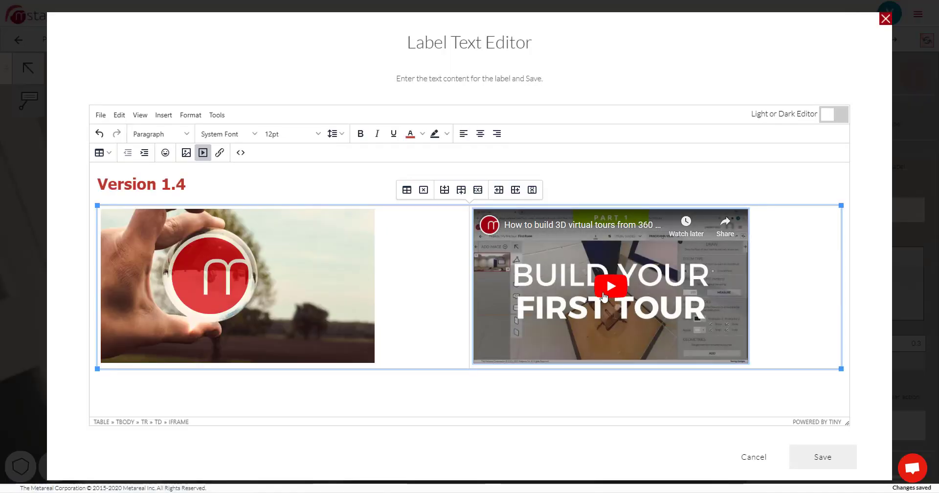
{"action": "mouse_move", "coordinate": [579, 299]}
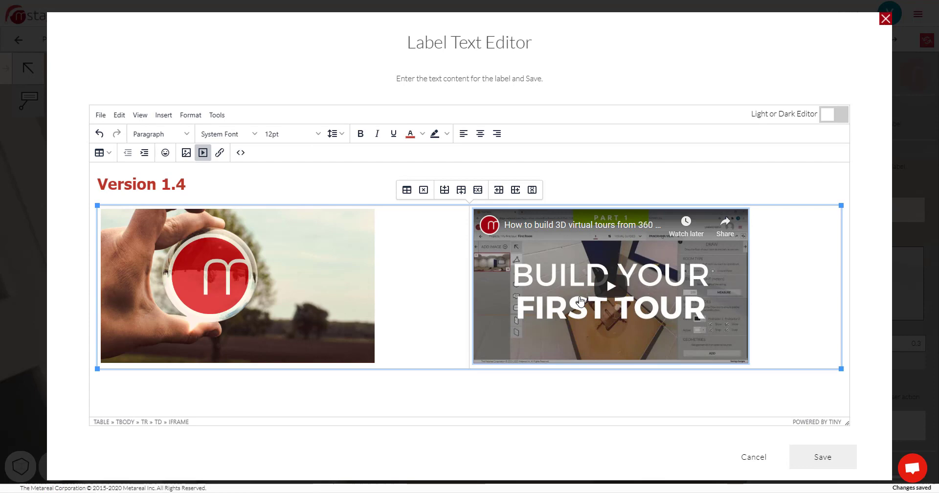
{"action": "left_click", "coordinate": [610, 286]}
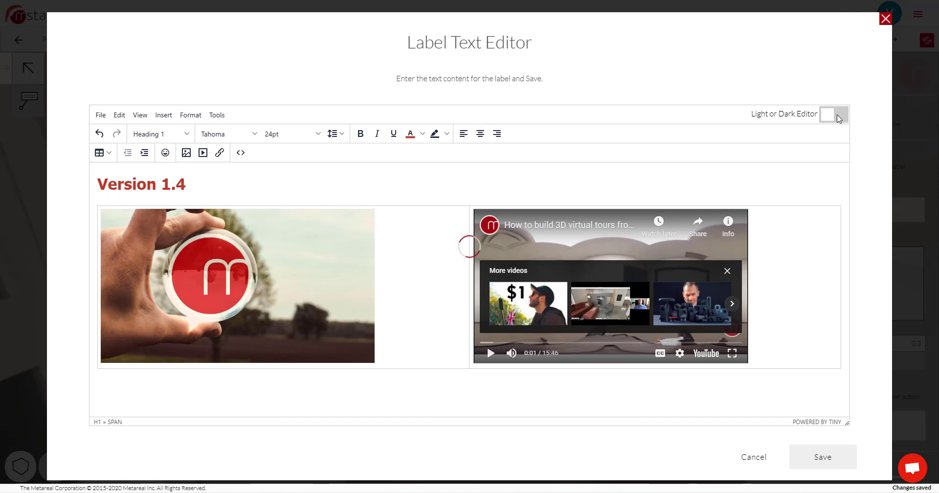
Preview the label on the dark editor, switch back to light, and save the text
{"action": "left_click", "coordinate": [833, 115]}
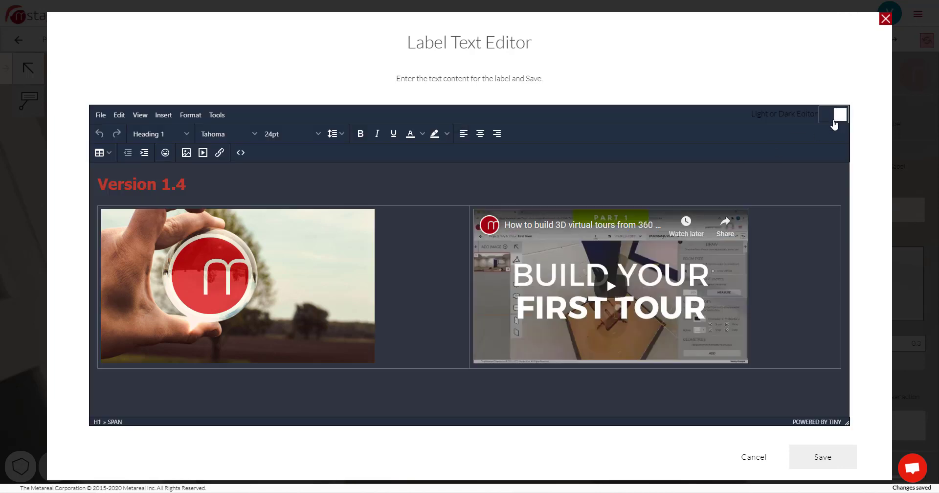
{"action": "left_click", "coordinate": [833, 115]}
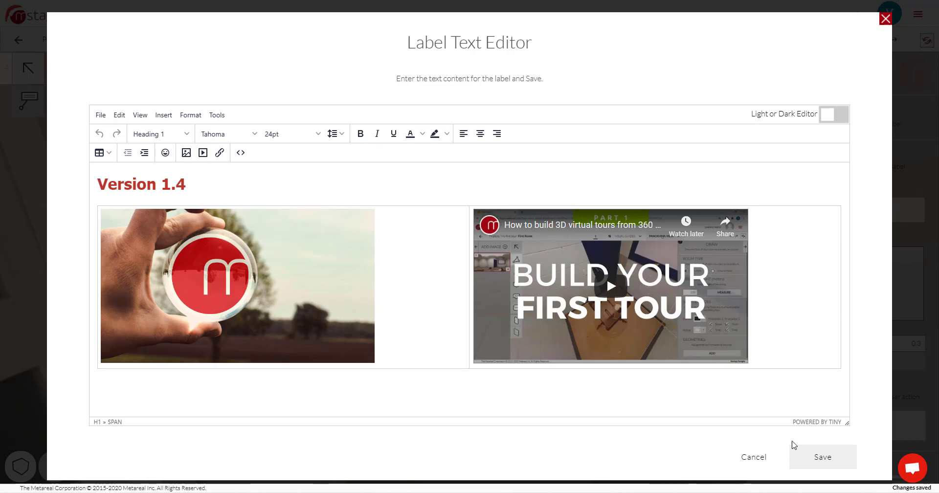
{"action": "left_click", "coordinate": [822, 457]}
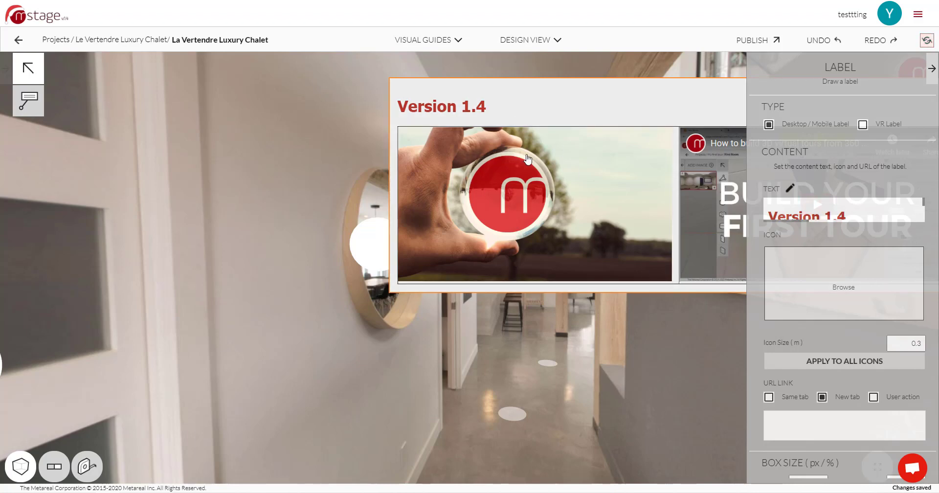
{"action": "mouse_move", "coordinate": [433, 121]}
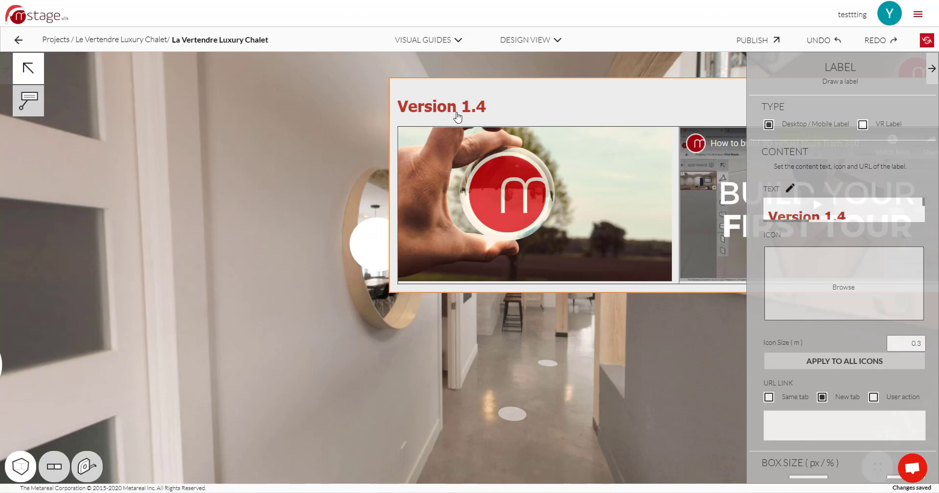
{"action": "mouse_move", "coordinate": [504, 184]}
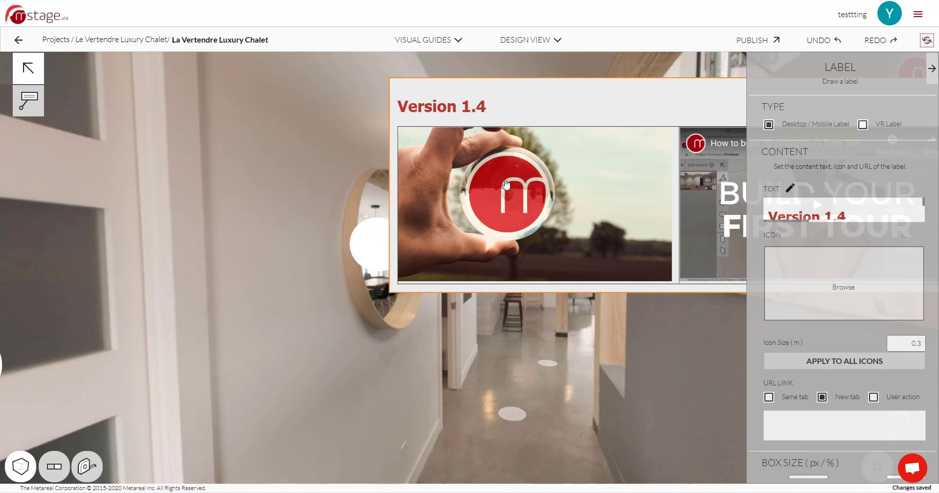
{"action": "mouse_move", "coordinate": [715, 200]}
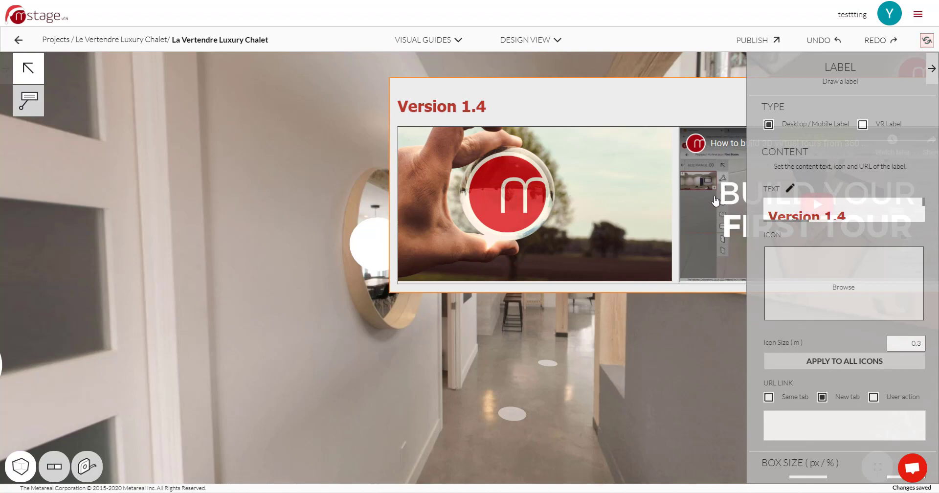
{"action": "mouse_move", "coordinate": [701, 158]}
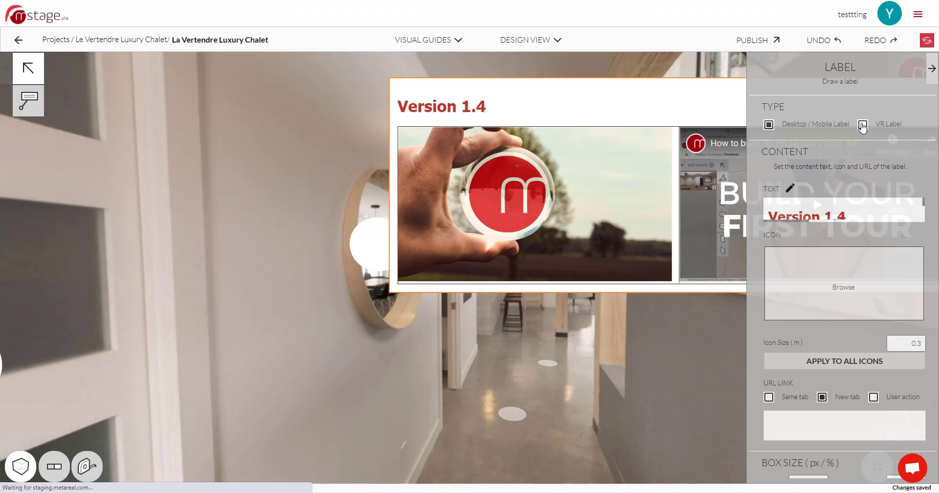
{"action": "left_click", "coordinate": [862, 124]}
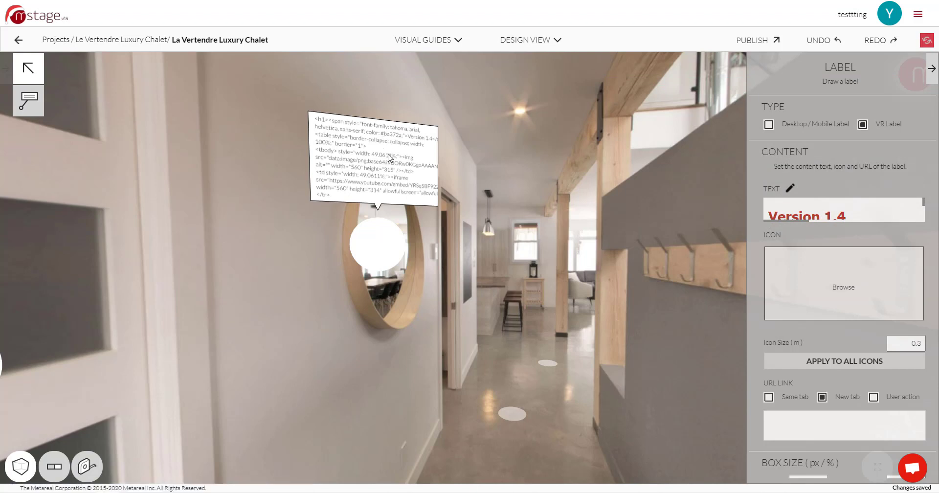
{"action": "mouse_move", "coordinate": [361, 159]}
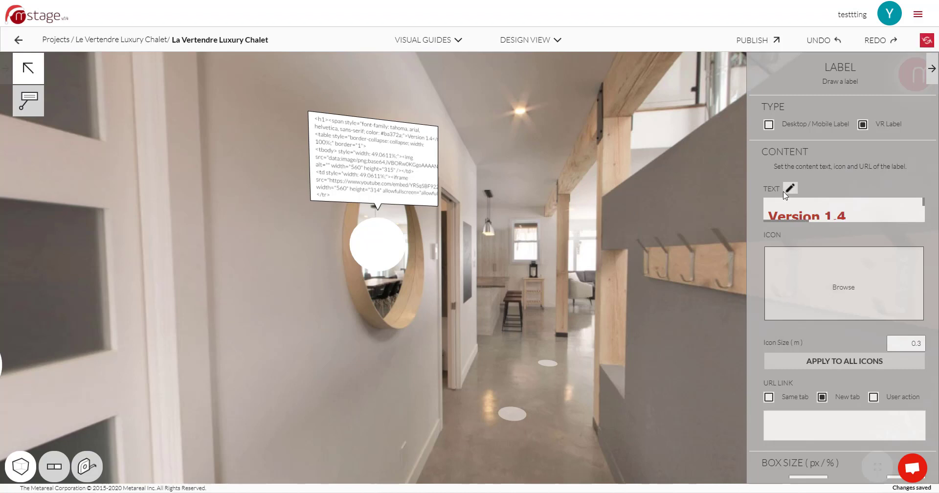
{"action": "mouse_move", "coordinate": [790, 149]}
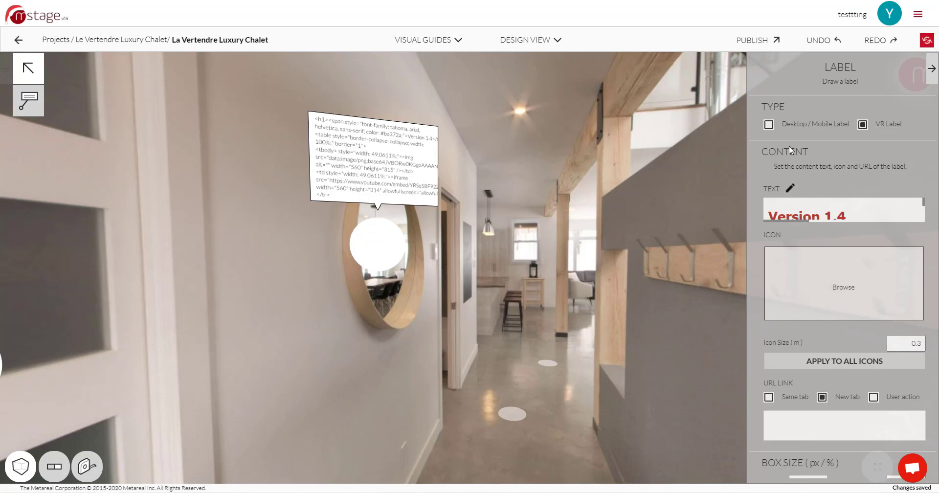
{"action": "mouse_move", "coordinate": [400, 153]}
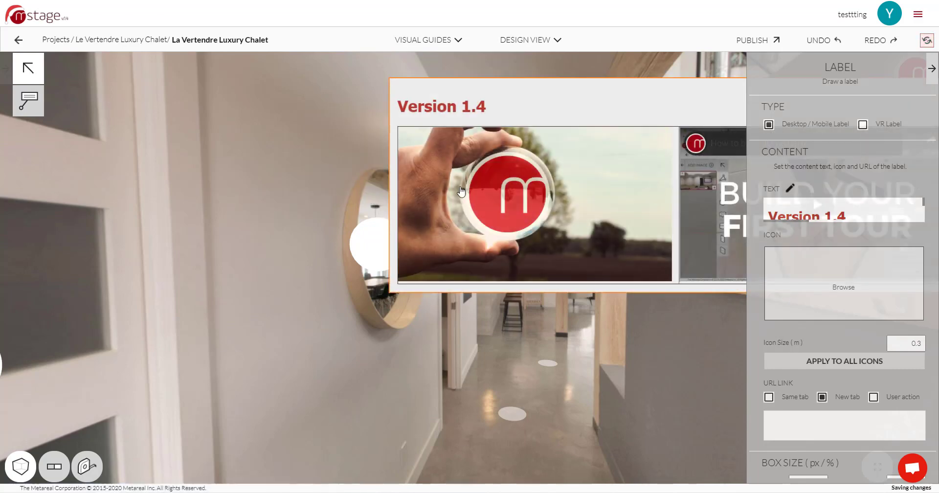
{"action": "mouse_move", "coordinate": [500, 160]}
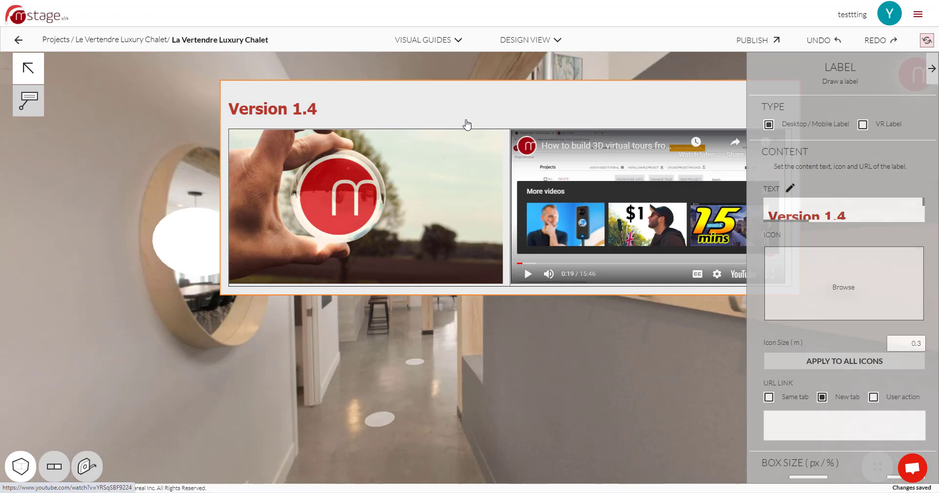
{"action": "mouse_move", "coordinate": [844, 282]}
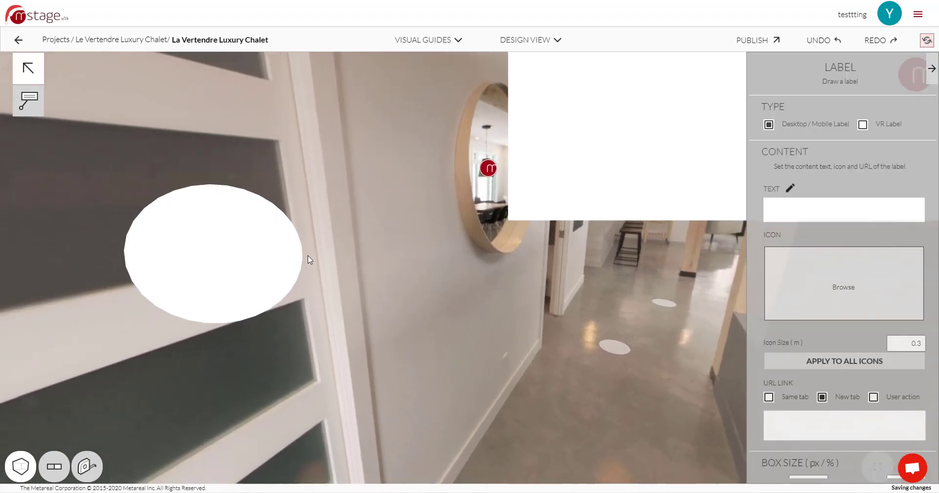
Draw a new label box on the left door
{"action": "left_click_drag", "start_coordinate": [310, 259], "coordinate": [634, 306]}
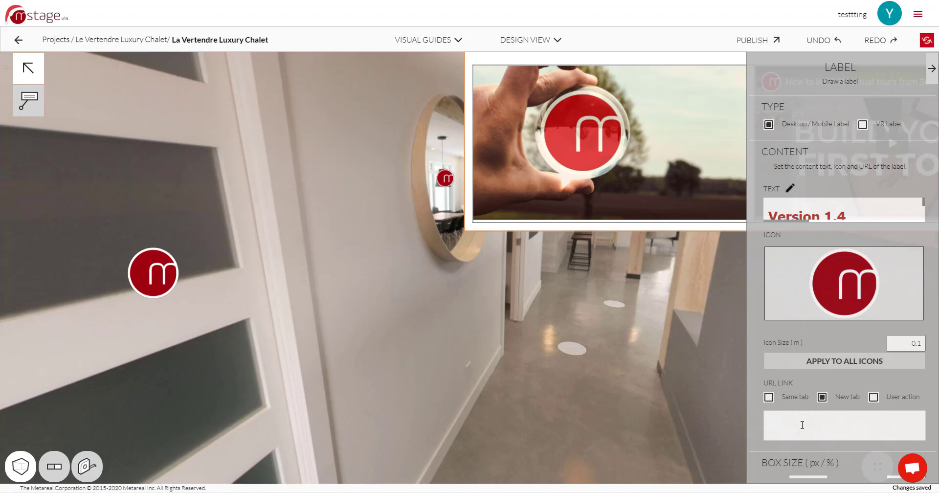
{"action": "type", "text": "https://m"}
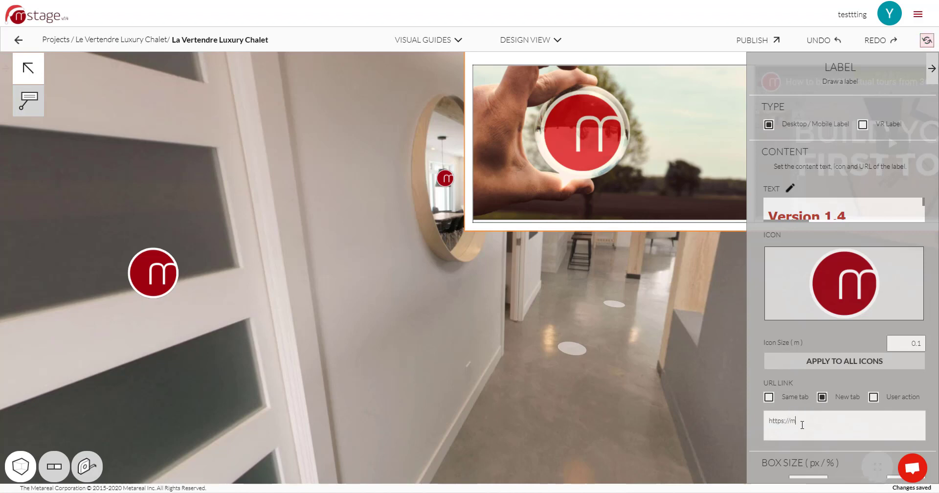
{"action": "type", "text": "etereal.com"}
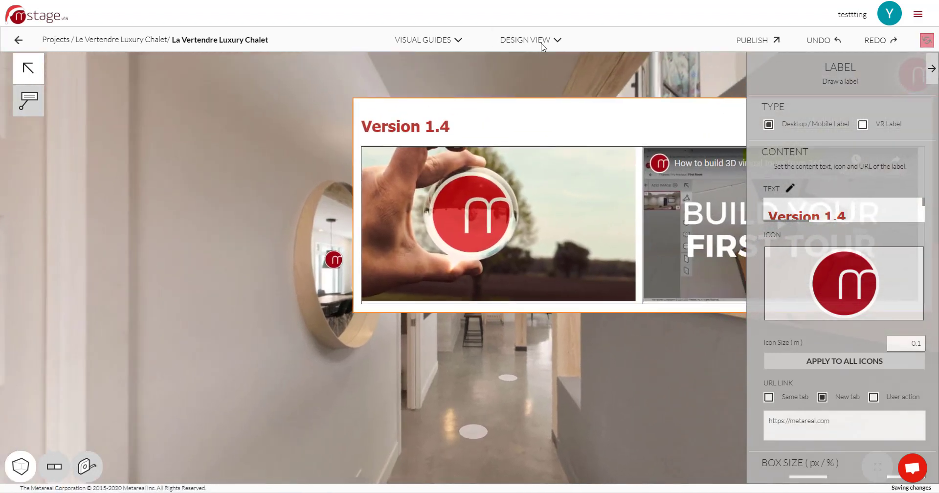
{"action": "left_click", "coordinate": [529, 40]}
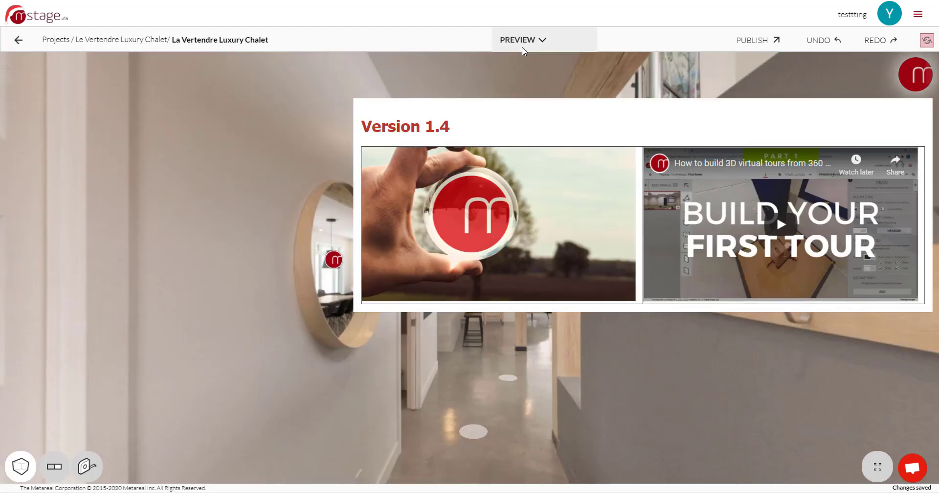
{"action": "left_click", "coordinate": [781, 224]}
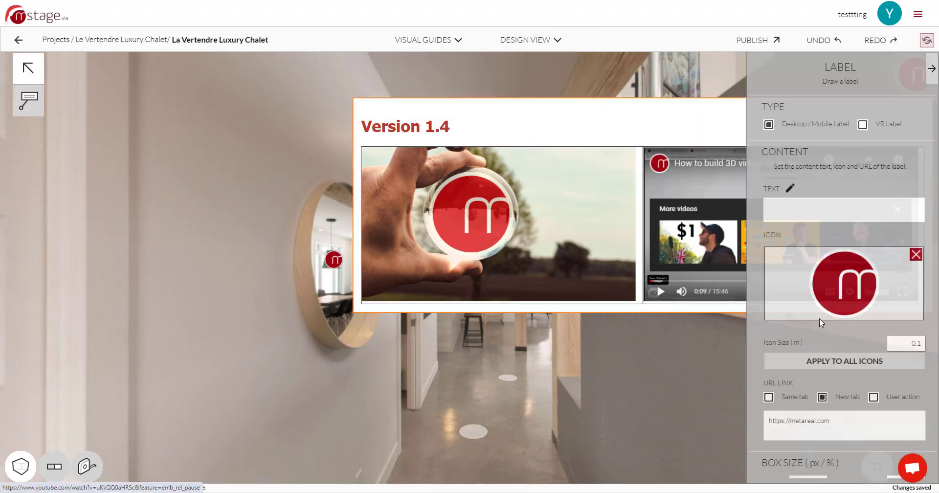
Change the Version 1.4 label's Box Size width to 500 px
{"action": "scroll", "scroll_direction": "down", "scroll_amount": 3}
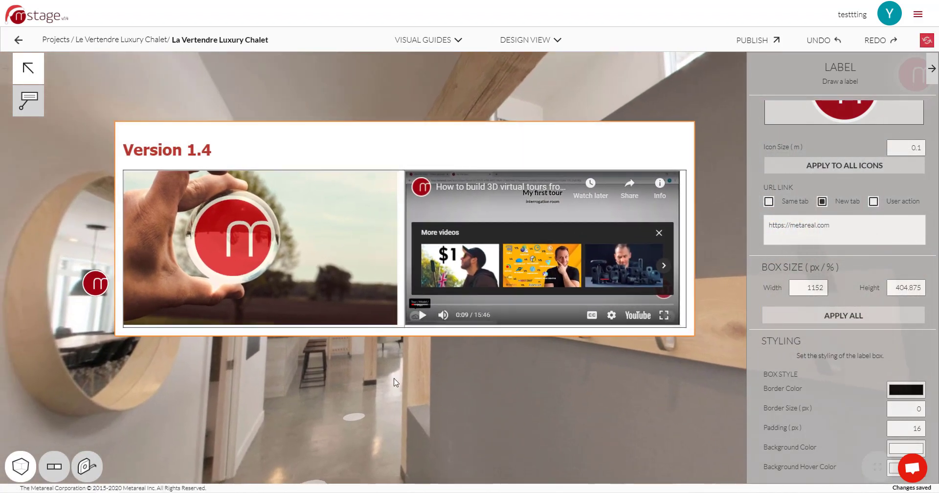
{"action": "mouse_move", "coordinate": [277, 148]}
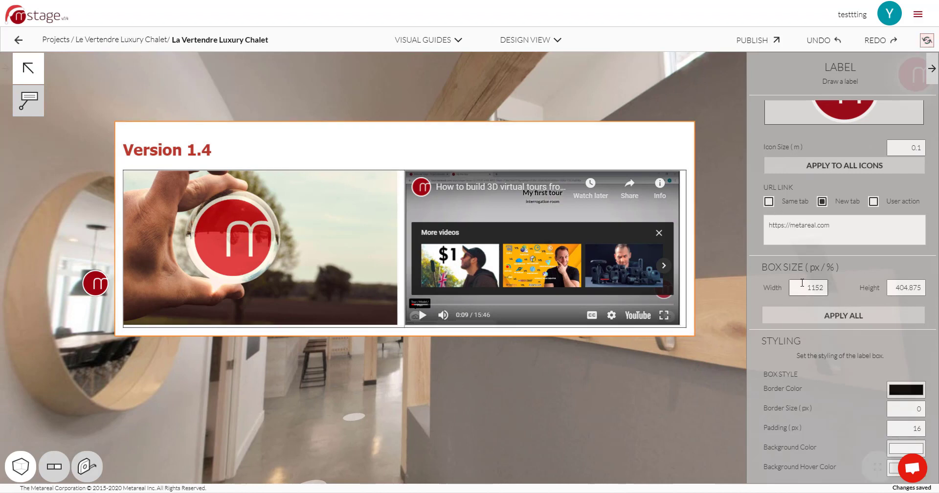
{"action": "triple_click", "coordinate": [807, 288]}
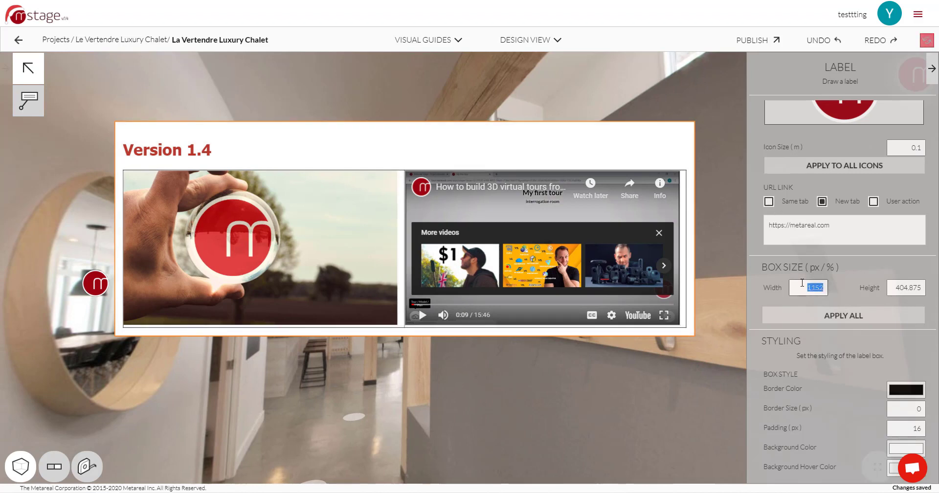
{"action": "type", "text": "500"}
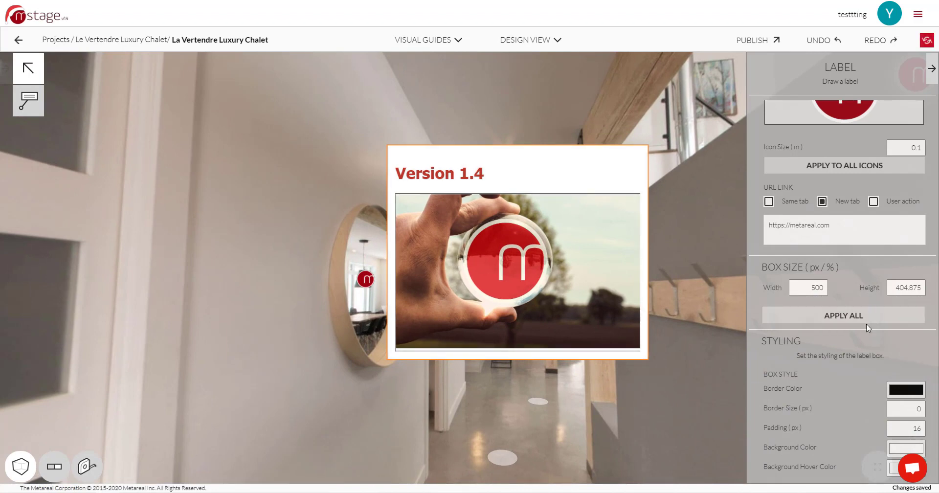
{"action": "scroll", "scroll_direction": "up", "scroll_amount": 3}
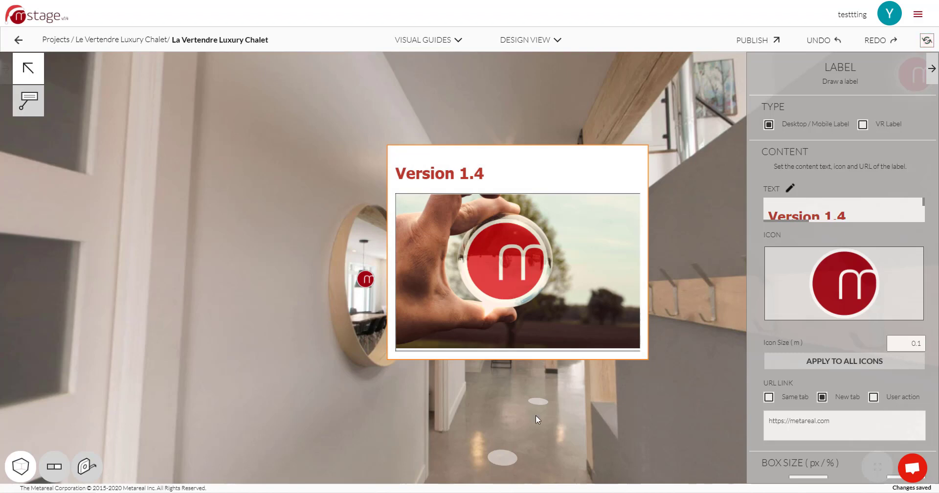
Set Border Color red, Border Size 5, Padding 90 and a pink Background Color
{"action": "scroll", "scroll_direction": "down", "scroll_amount": 3}
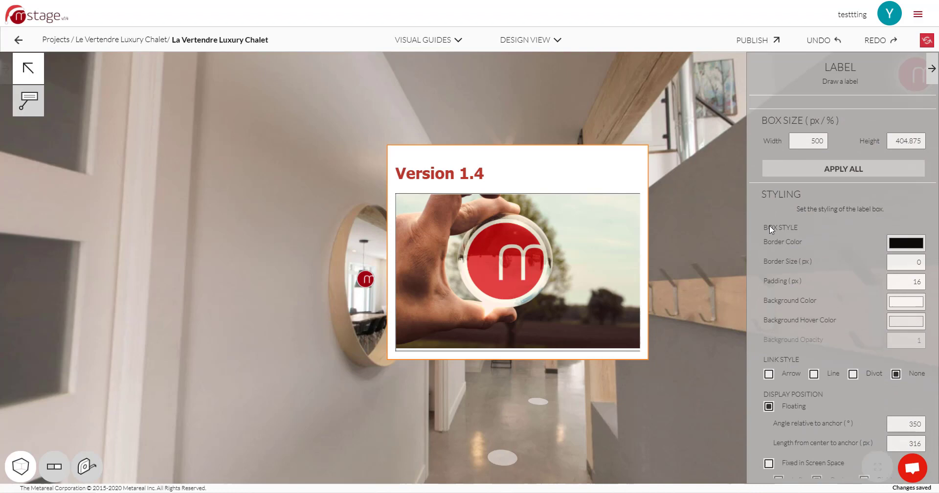
{"action": "scroll", "scroll_direction": "down", "scroll_amount": 3}
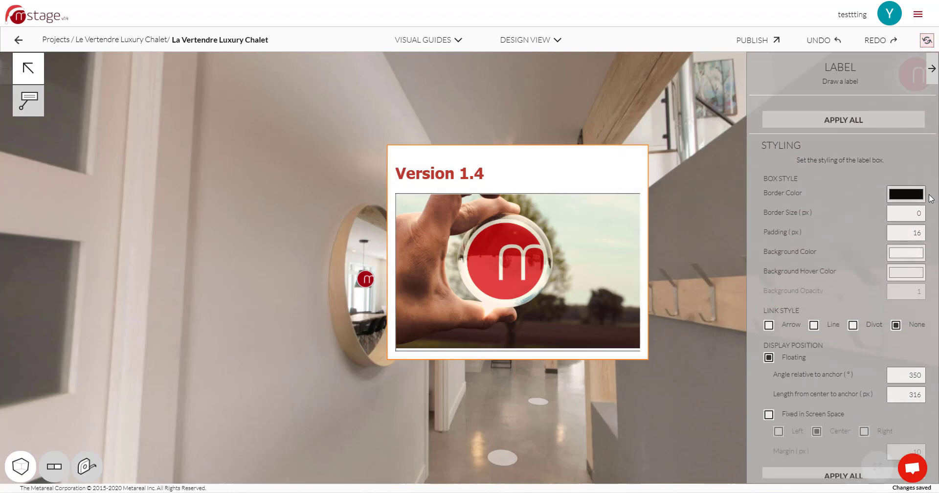
{"action": "left_click", "coordinate": [905, 193]}
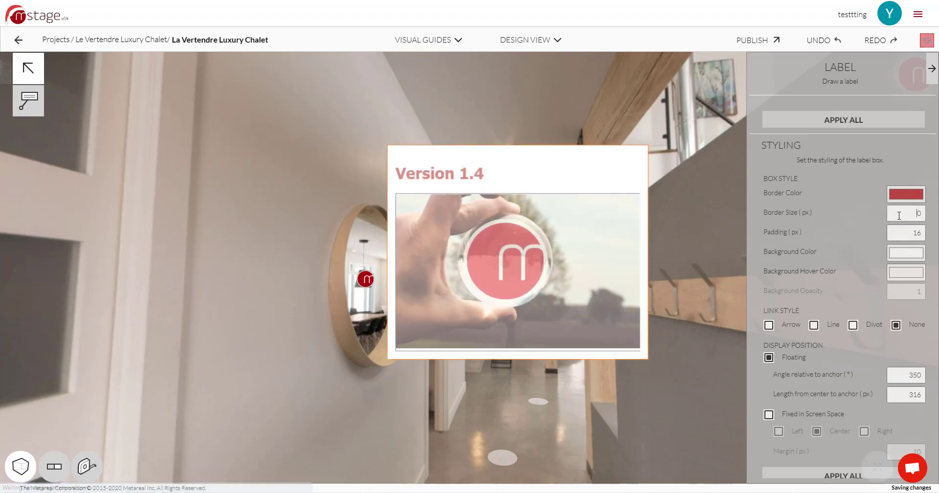
{"action": "type", "text": "5"}
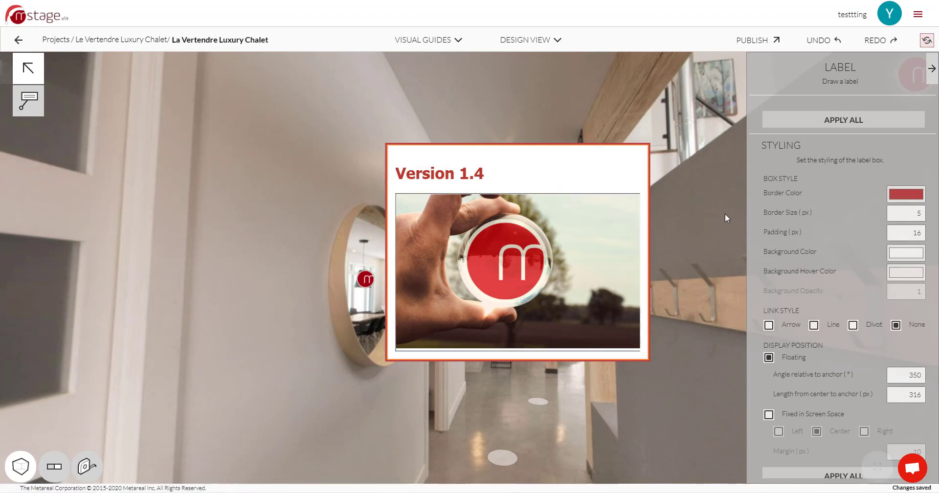
{"action": "triple_click", "coordinate": [905, 232]}
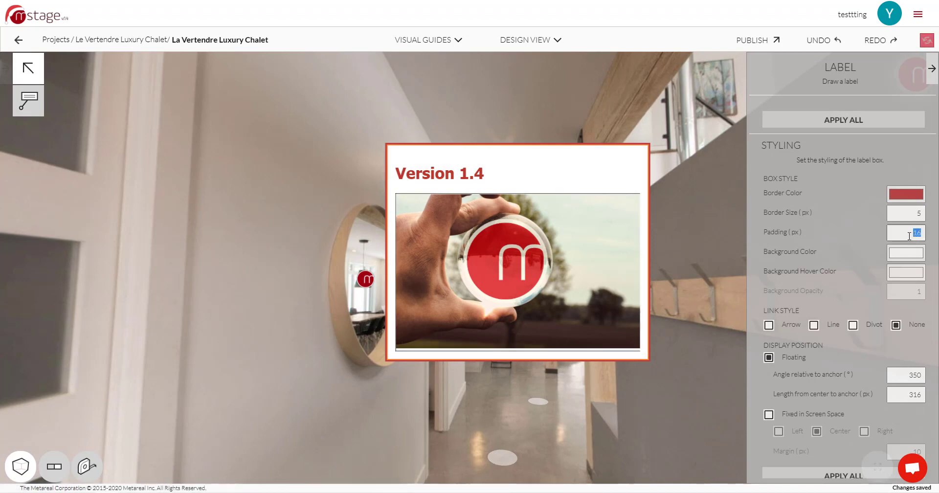
{"action": "type", "text": "90"}
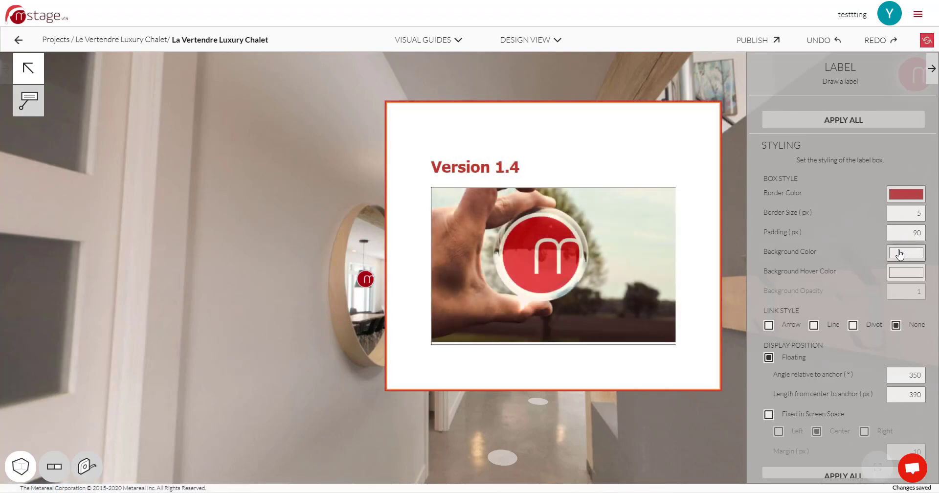
{"action": "left_click", "coordinate": [905, 252]}
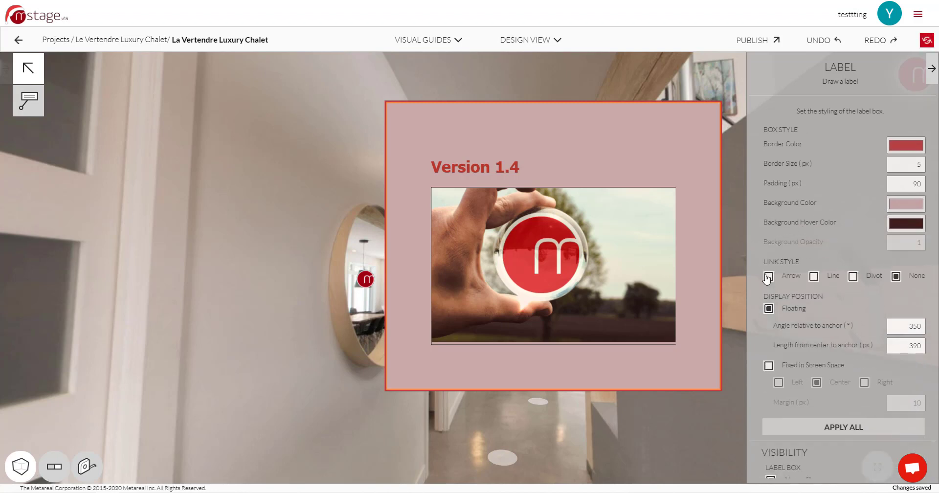
Cycle the Link Style through Arrow, Line and Divot, ending back at none
{"action": "left_click", "coordinate": [769, 276]}
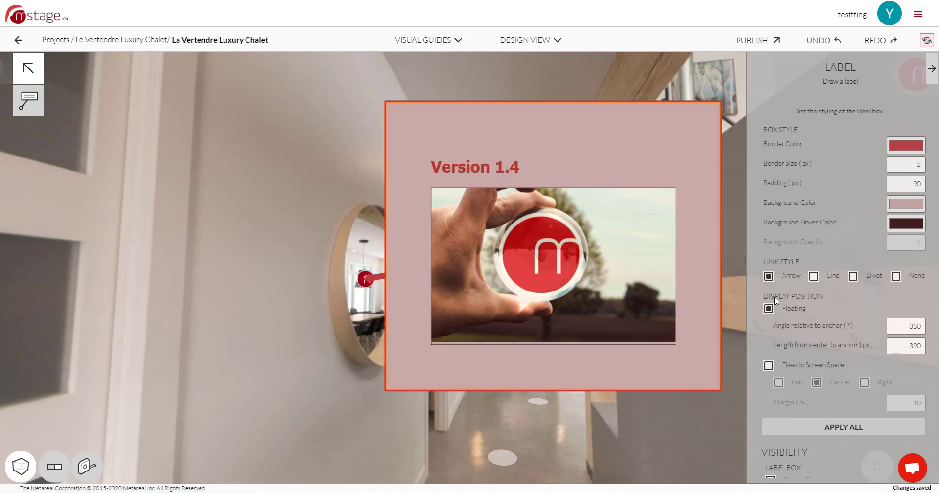
{"action": "left_click", "coordinate": [813, 276]}
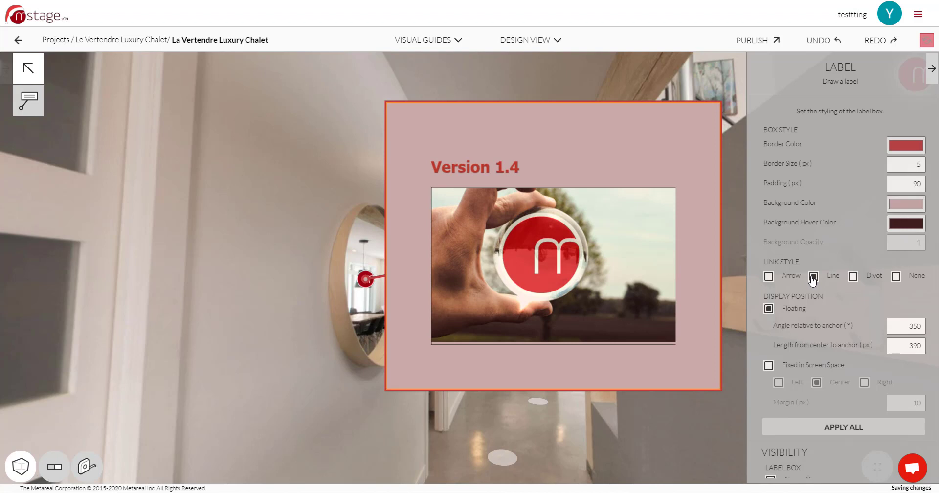
{"action": "left_click", "coordinate": [853, 276]}
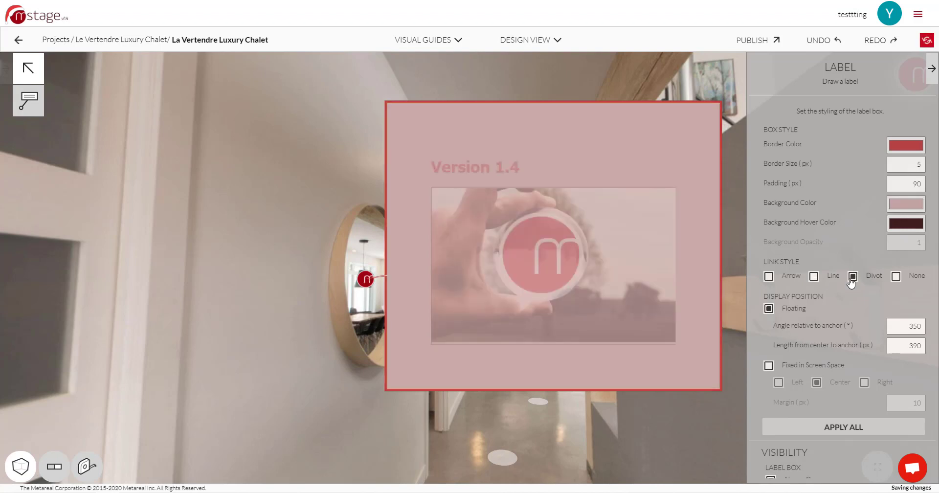
{"action": "left_click", "coordinate": [896, 275]}
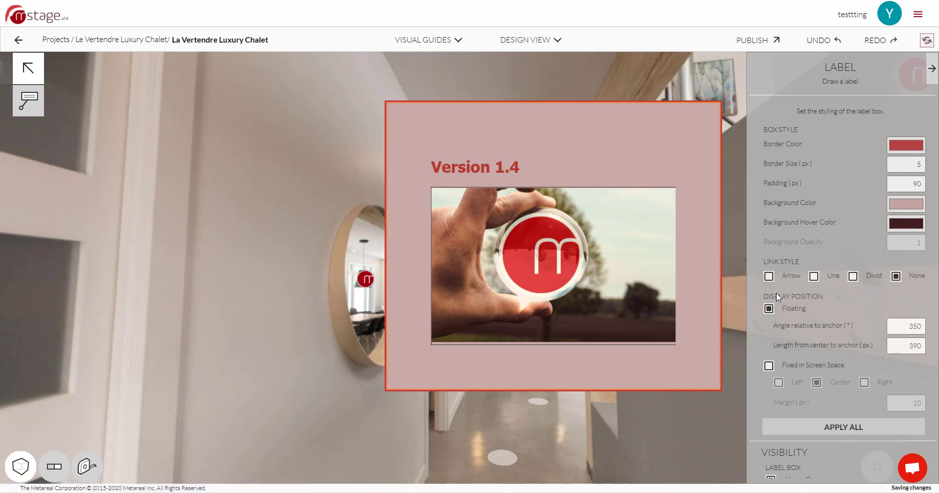
{"action": "mouse_move", "coordinate": [400, 273]}
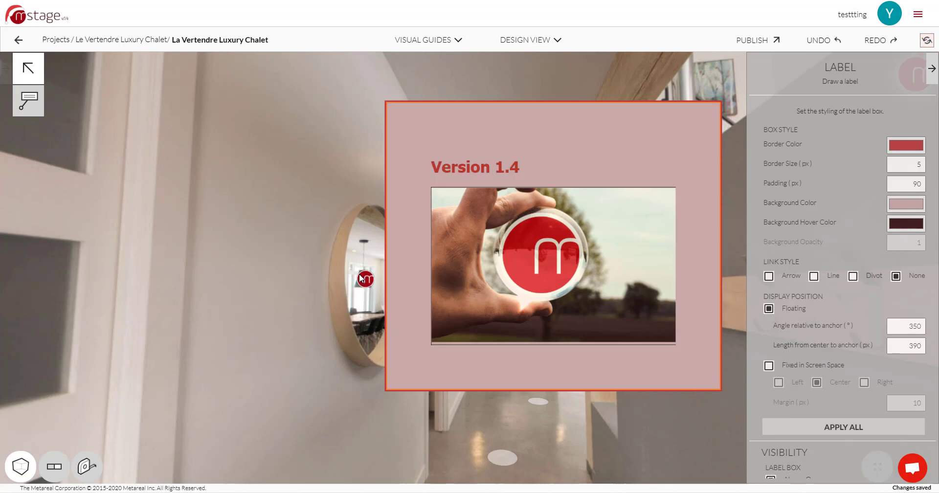
{"action": "mouse_move", "coordinate": [283, 273]}
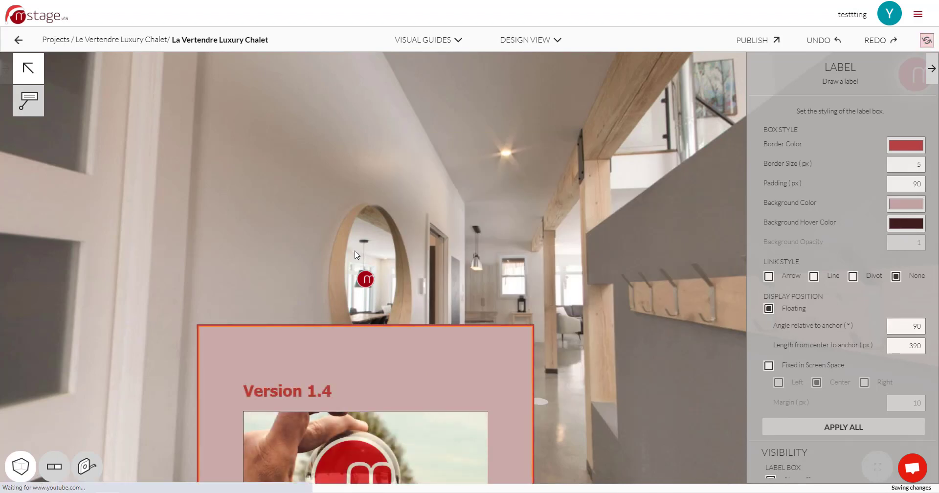
{"action": "mouse_move", "coordinate": [377, 279]}
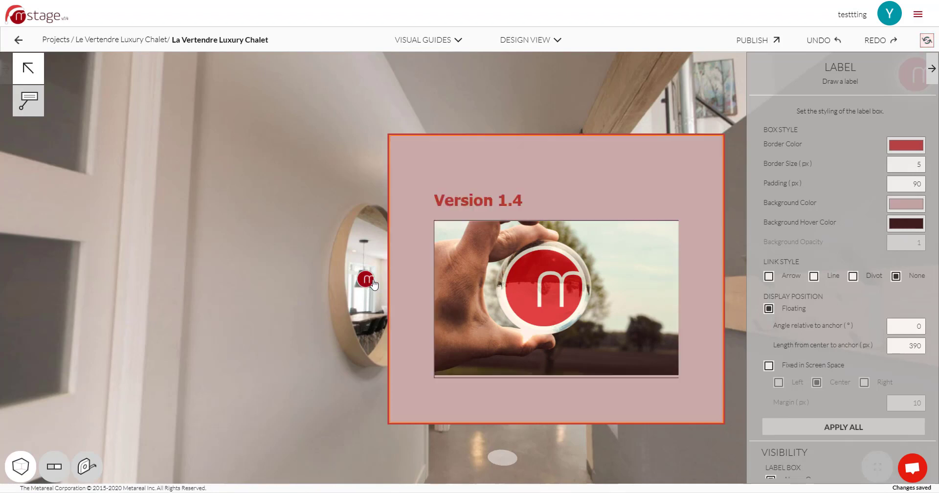
Select the Length value for the label's distance from its anchor
{"action": "triple_click", "coordinate": [905, 345]}
{"action": "type", "text": "500"}
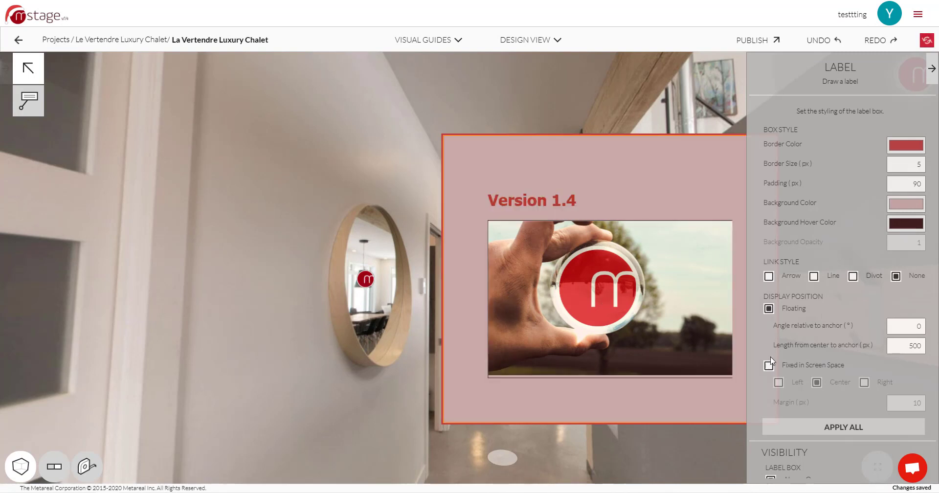
Fix the label in screen space on the right with a 500 px margin, applied to all labels
{"action": "left_click", "coordinate": [768, 365]}
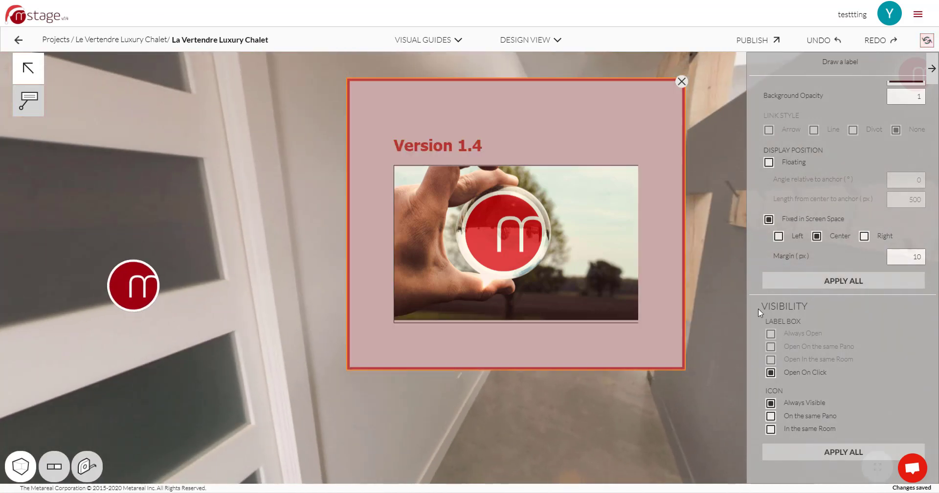
{"action": "left_click", "coordinate": [779, 235]}
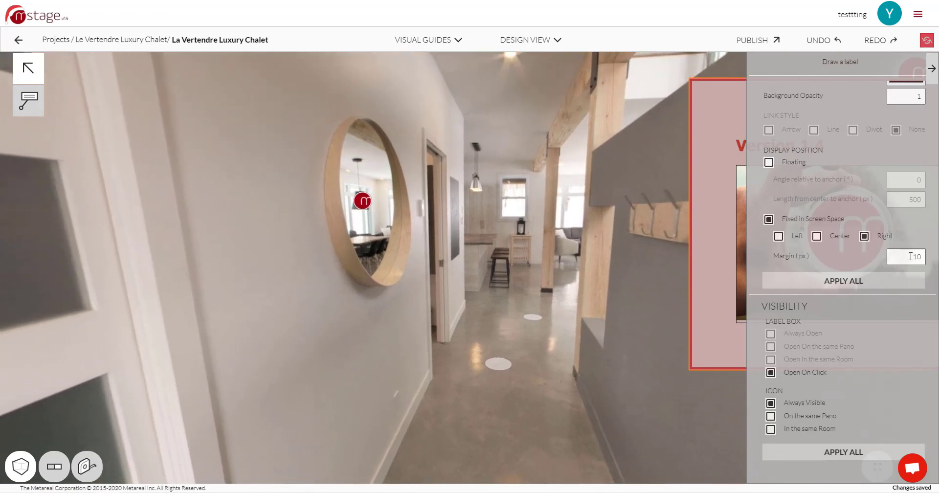
{"action": "left_click", "coordinate": [905, 256]}
{"action": "type", "text": "500"}
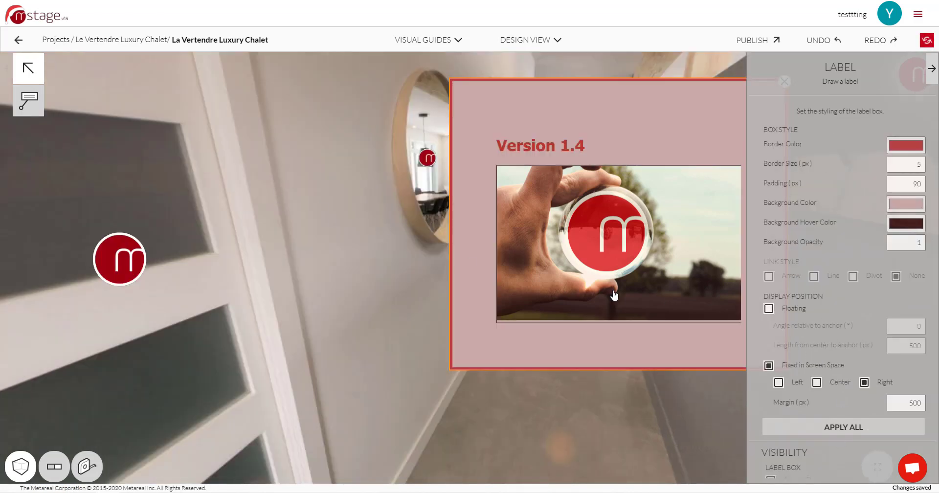
{"action": "left_click", "coordinate": [841, 426]}
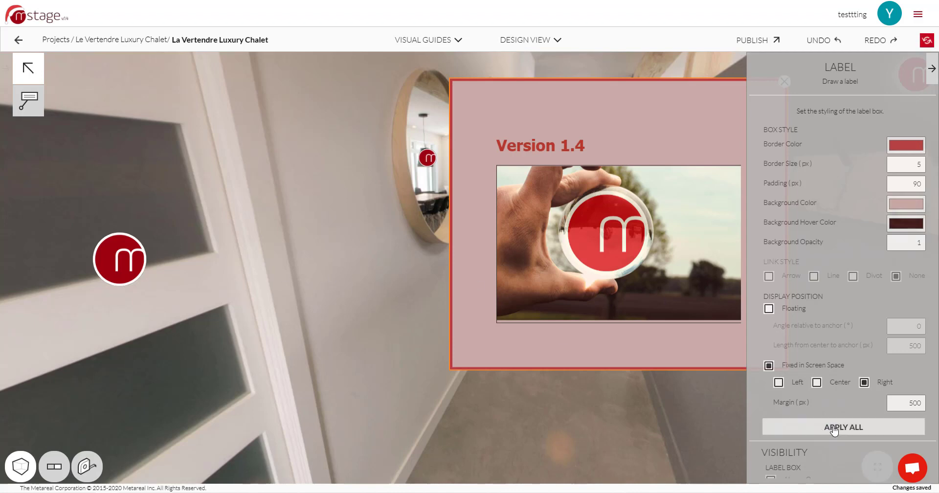
{"action": "left_click", "coordinate": [842, 426]}
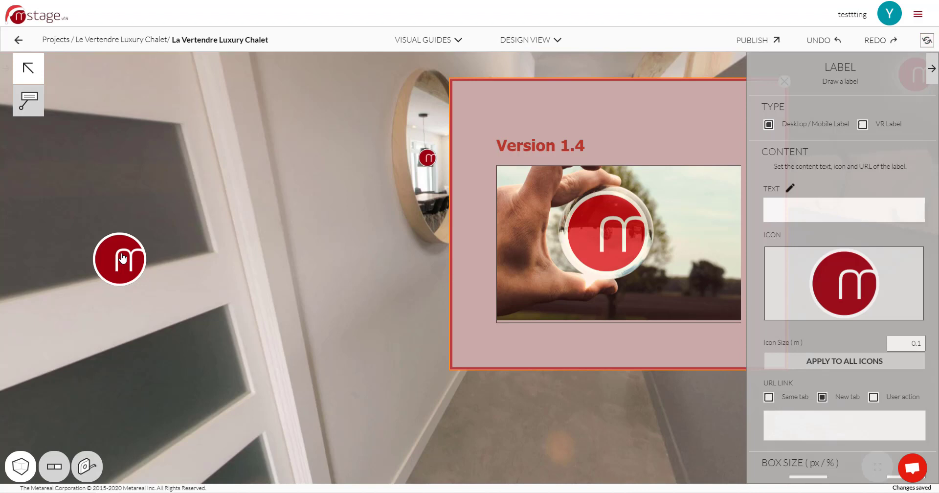
Scroll the Label panel down to review Styling and Display Position
{"action": "scroll", "scroll_direction": "down", "scroll_amount": 3}
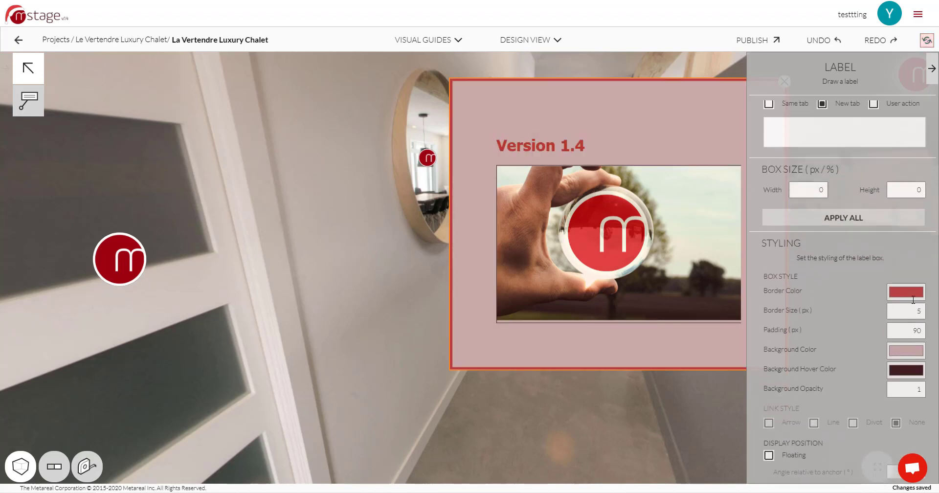
{"action": "scroll", "scroll_direction": "down", "scroll_amount": 3}
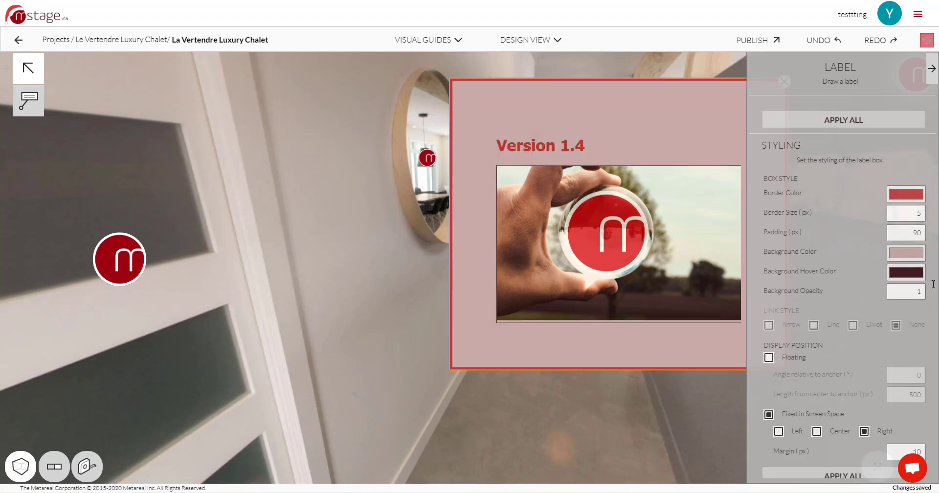
{"action": "scroll", "scroll_direction": "down", "scroll_amount": 3}
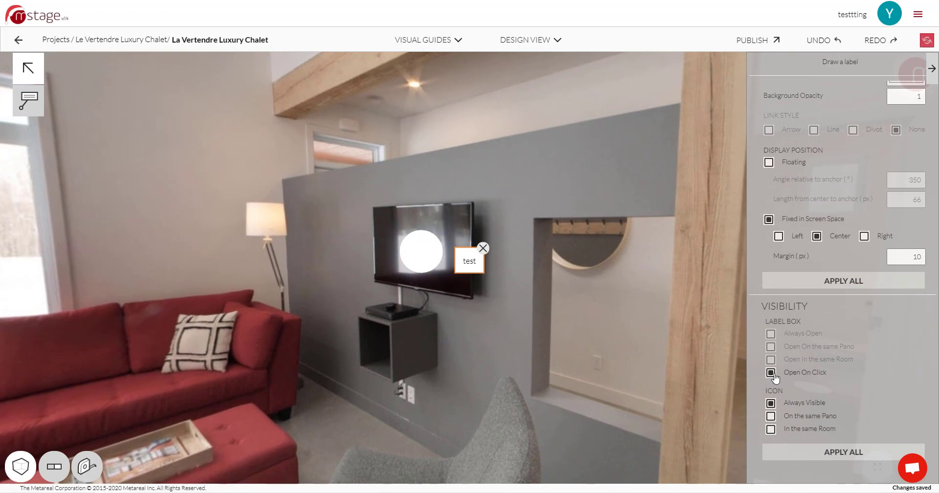
In Preview, open, close and reopen the test label from its TV icon
{"action": "left_click", "coordinate": [529, 39]}
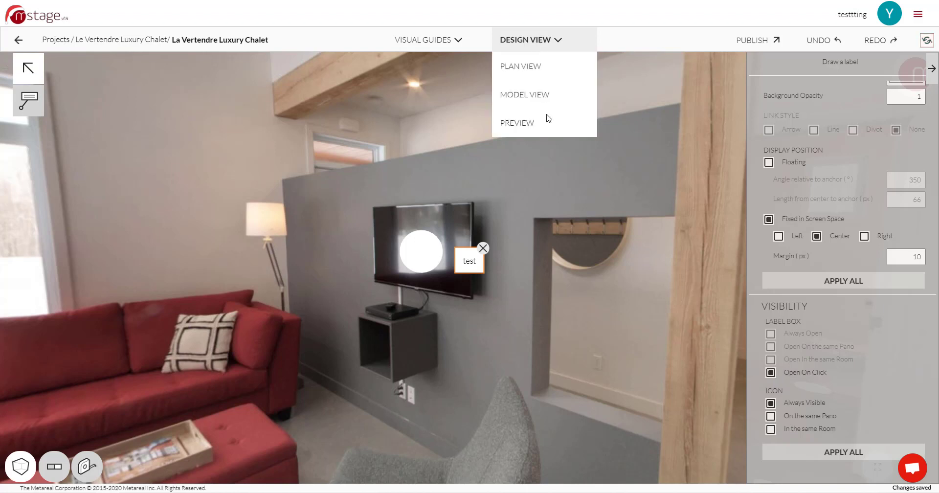
{"action": "left_click", "coordinate": [517, 122]}
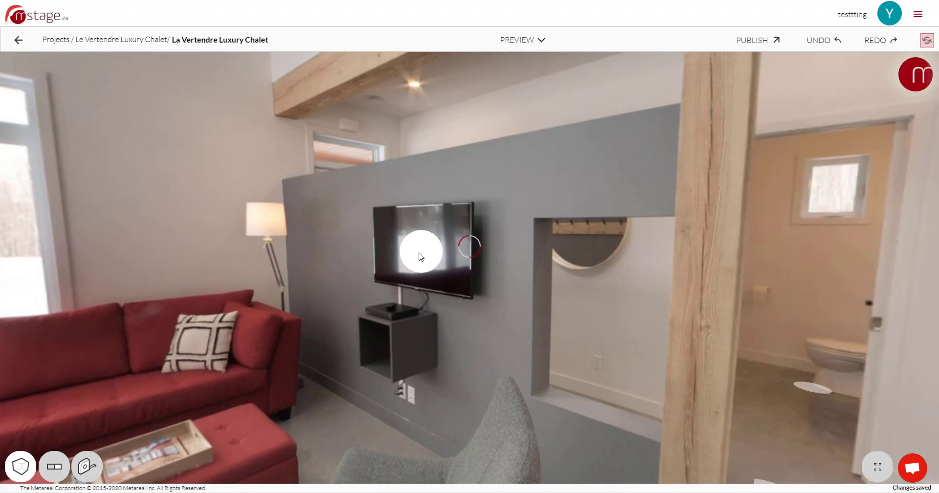
{"action": "left_click", "coordinate": [471, 248]}
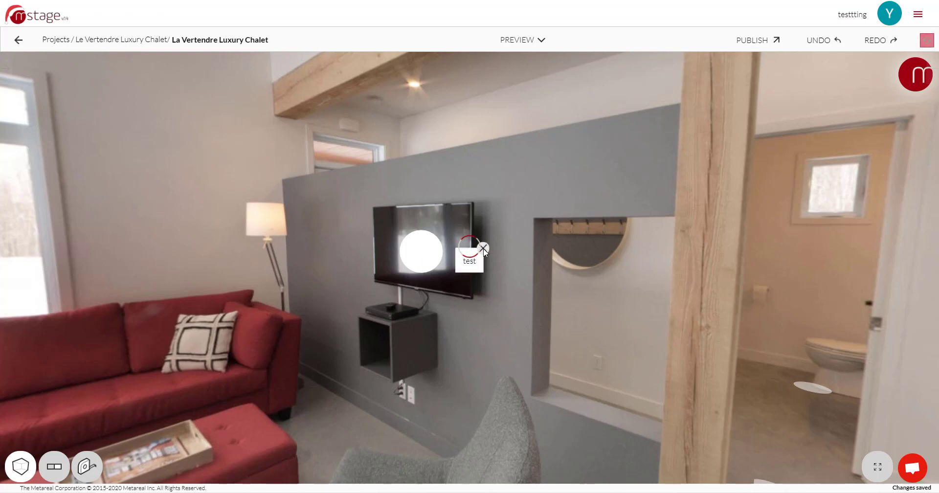
{"action": "left_click", "coordinate": [483, 248]}
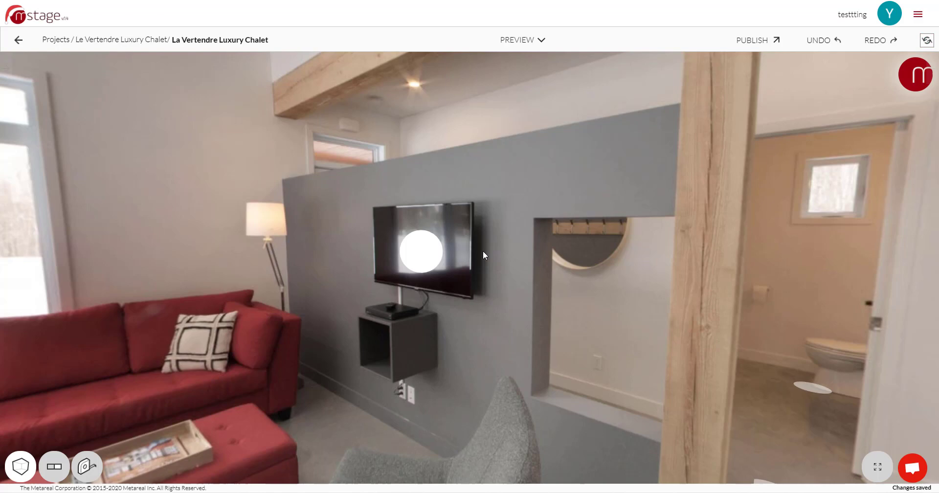
{"action": "mouse_move", "coordinate": [429, 252]}
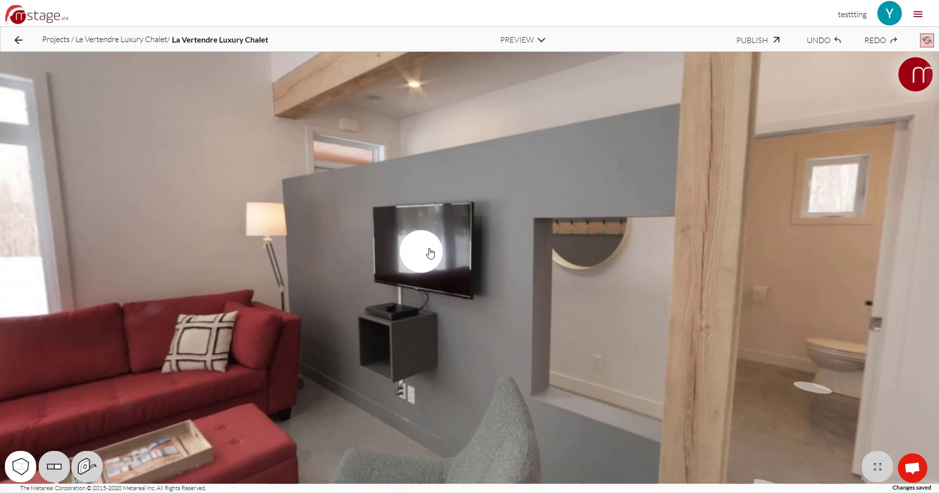
{"action": "left_click", "coordinate": [421, 251]}
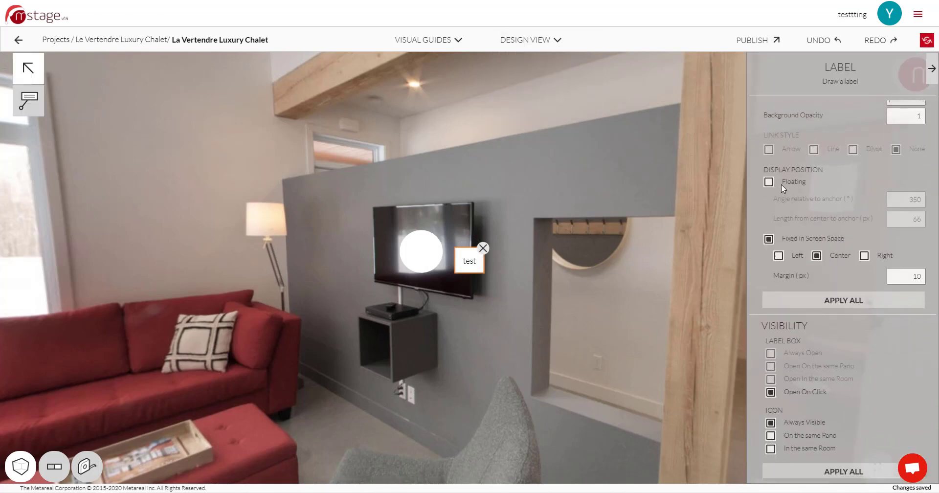
Make the test label Floating, with Open On Click and same-room icon visibility
{"action": "left_click", "coordinate": [769, 182]}
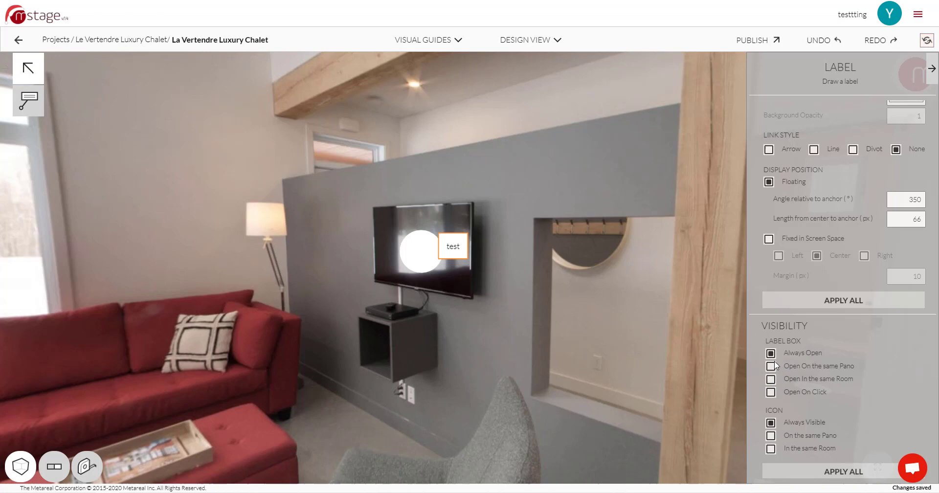
{"action": "left_click", "coordinate": [770, 366]}
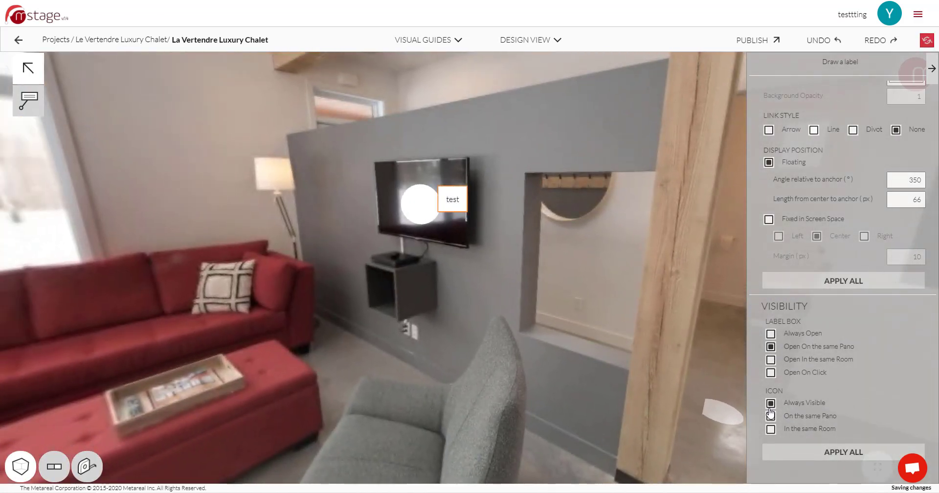
{"action": "left_click", "coordinate": [770, 415]}
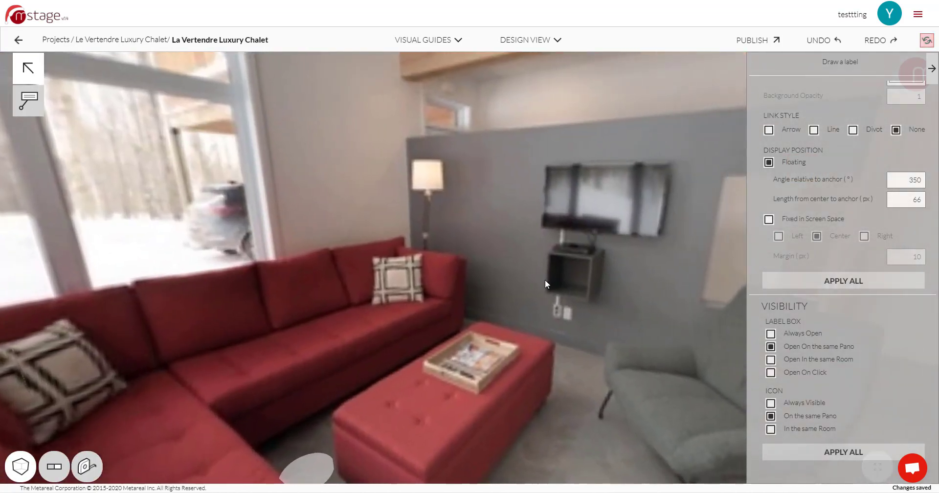
{"action": "left_click_drag", "start_coordinate": [544, 285], "coordinate": [515, 222]}
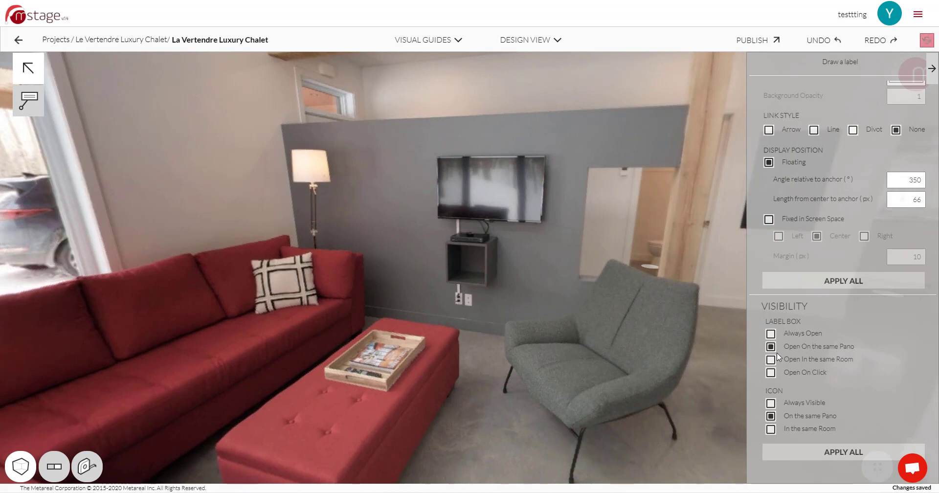
{"action": "left_click", "coordinate": [770, 359]}
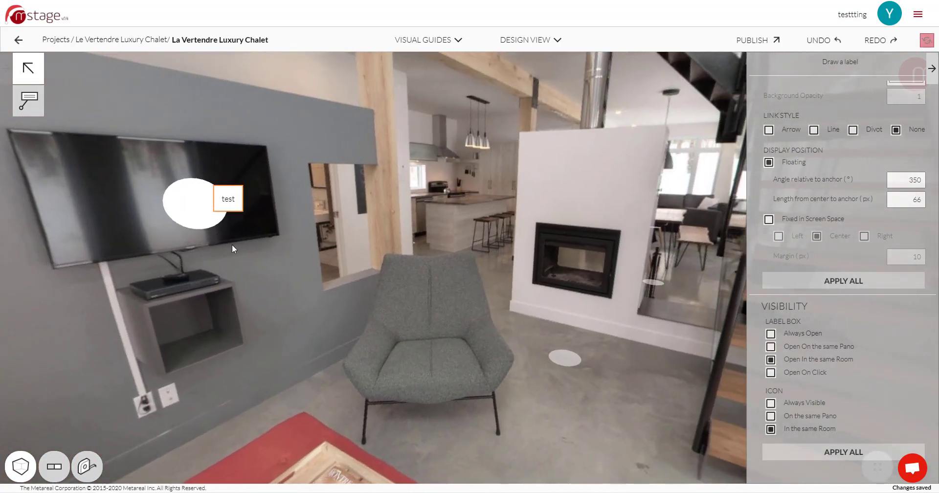
{"action": "left_click_drag", "start_coordinate": [233, 248], "coordinate": [533, 248]}
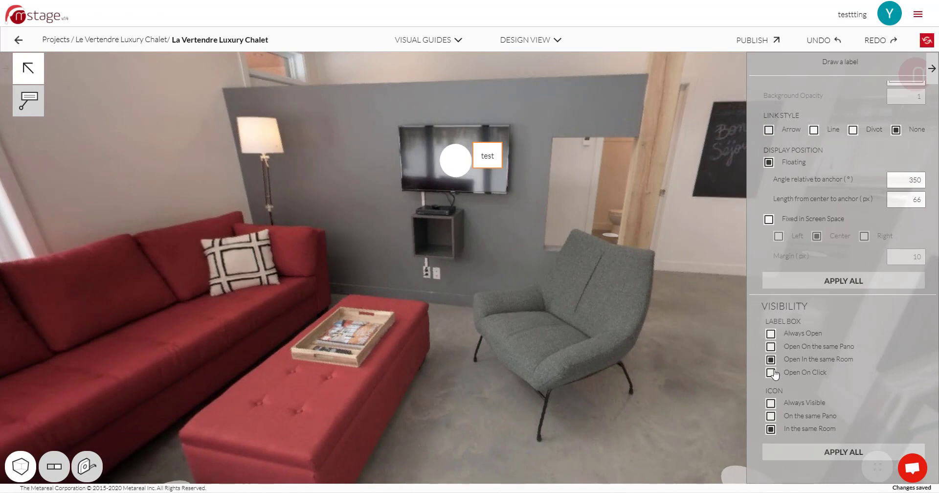
{"action": "left_click", "coordinate": [771, 372]}
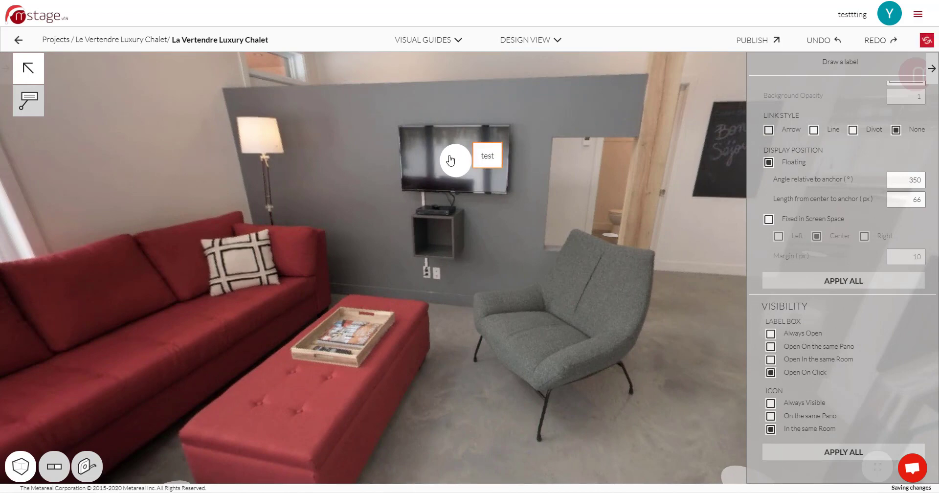